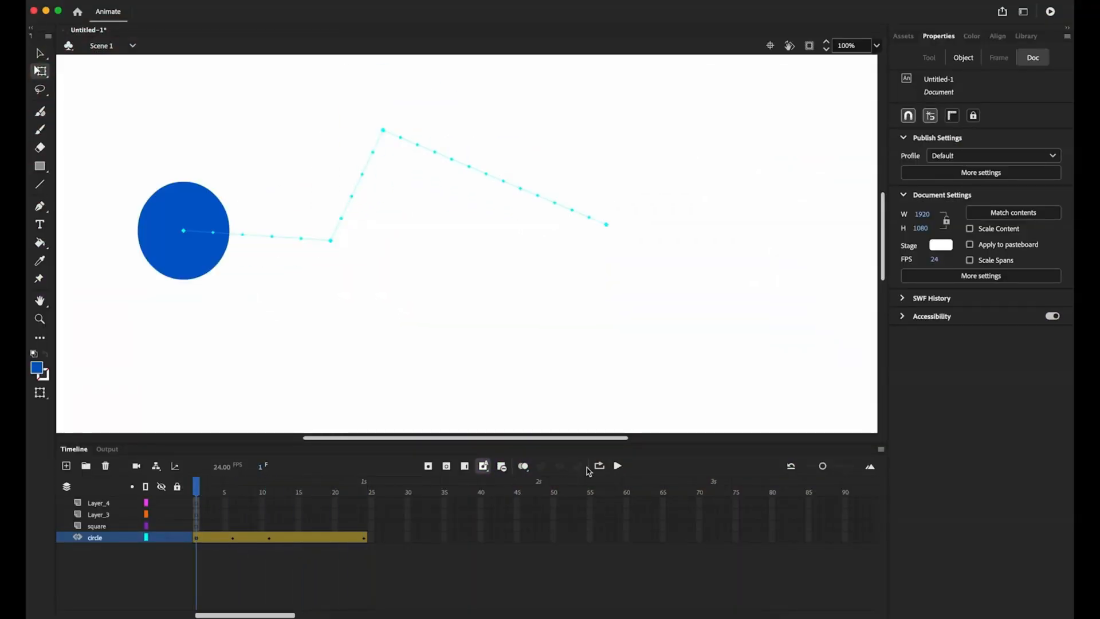
Move the circle's peak tween keyframe from frame 11 to frame 16 and scrub to preview.
click(616, 465)
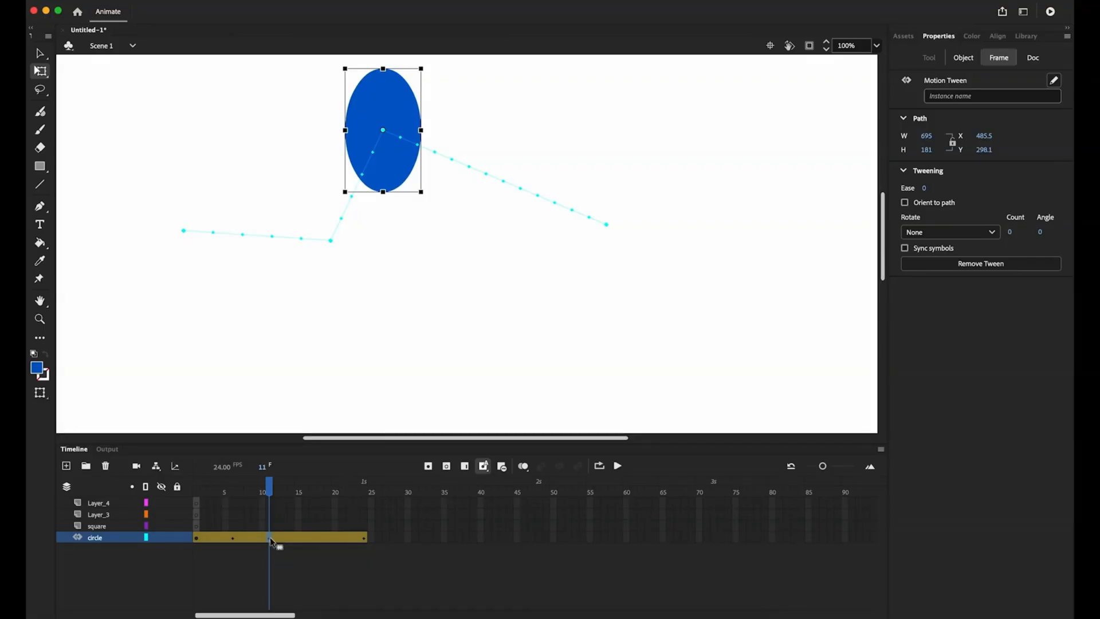
mouse_move(279, 541)
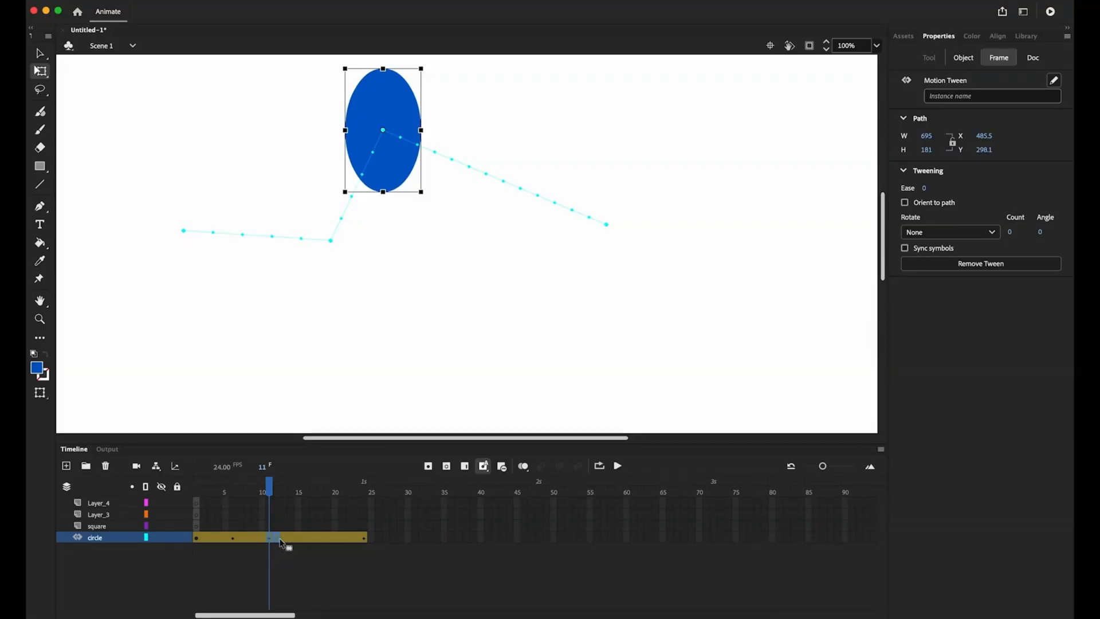
drag(268, 485, 305, 485)
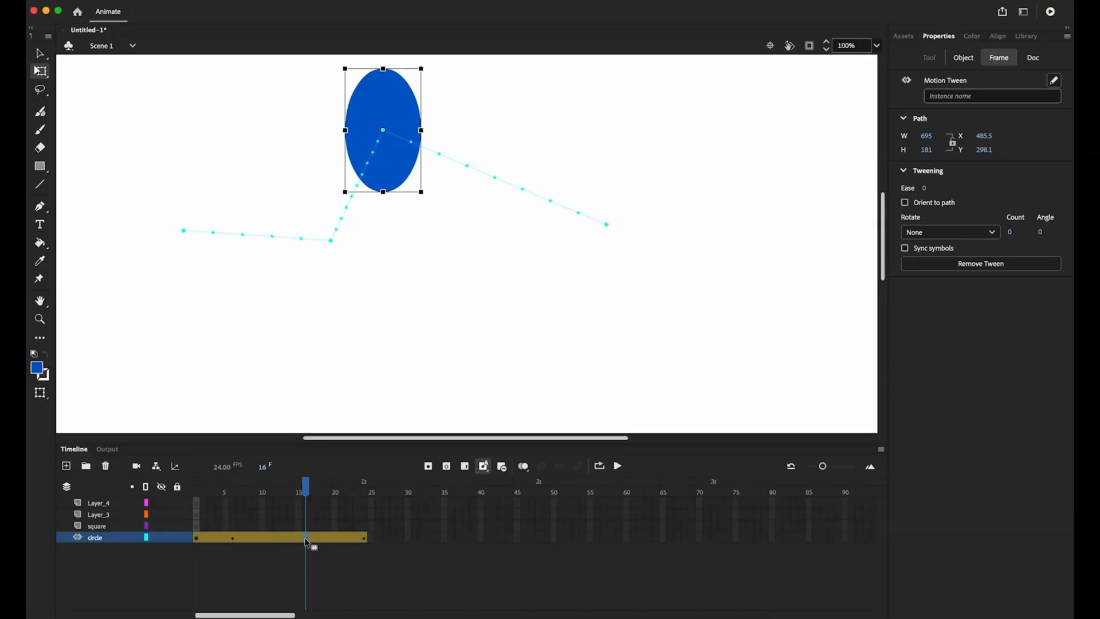
mouse_move(331, 253)
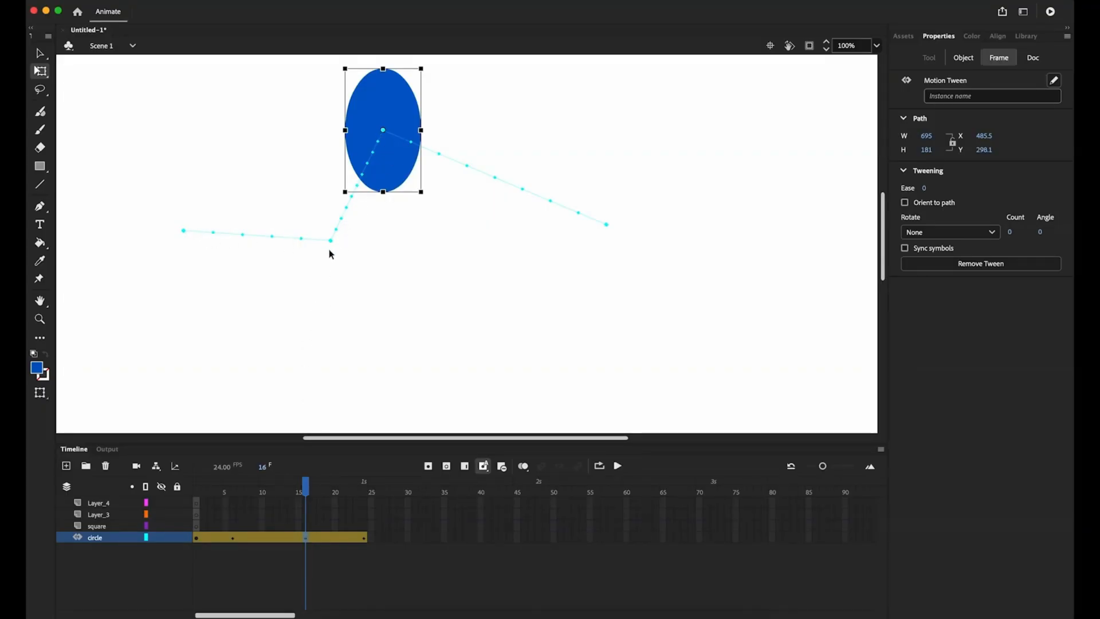
click(254, 486)
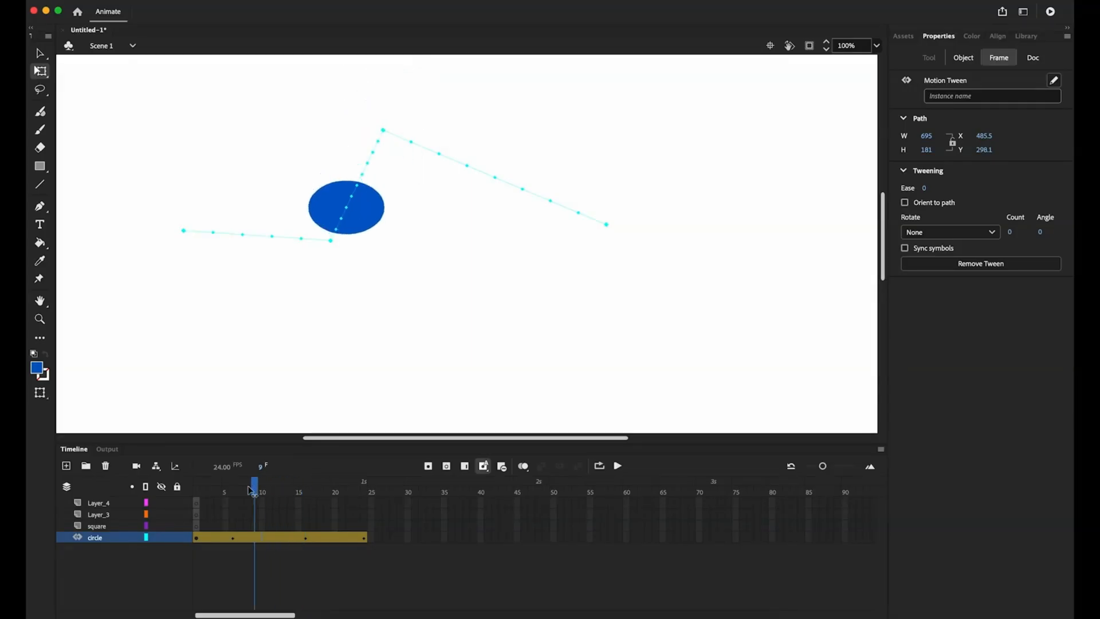
click(616, 465)
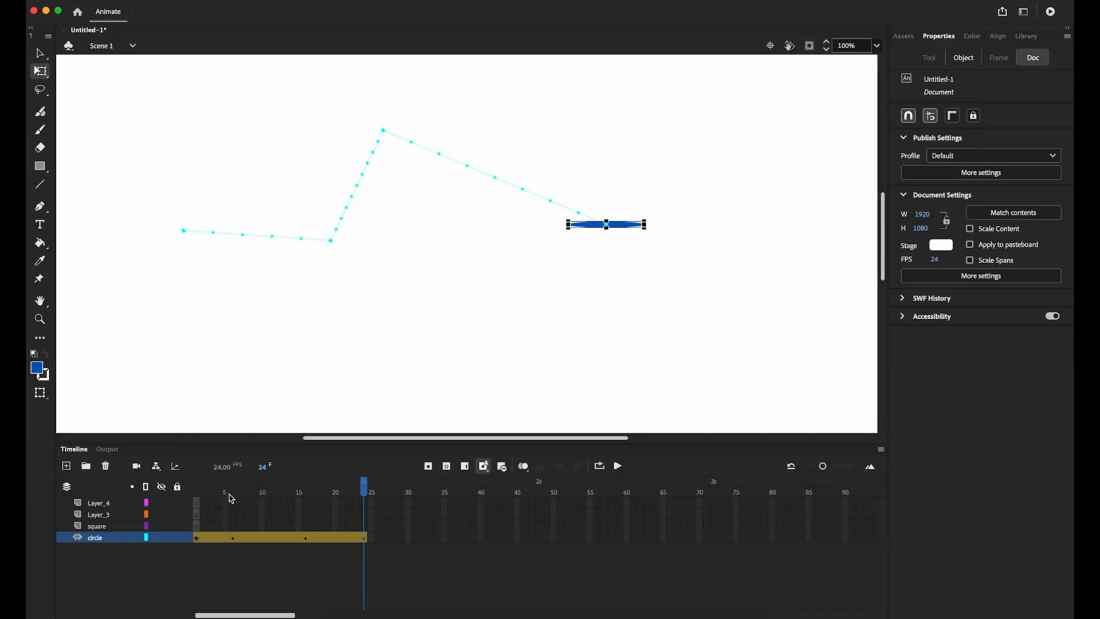
drag(363, 485, 298, 484)
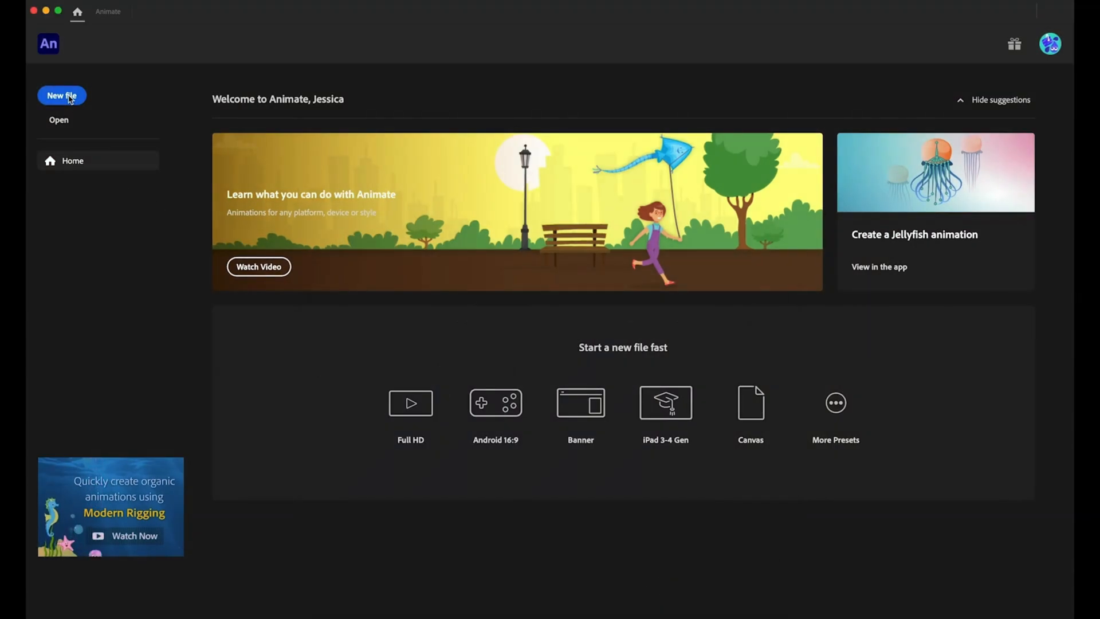
Create a new document from the Full HD 1920x1080 Character Animation preset.
click(61, 96)
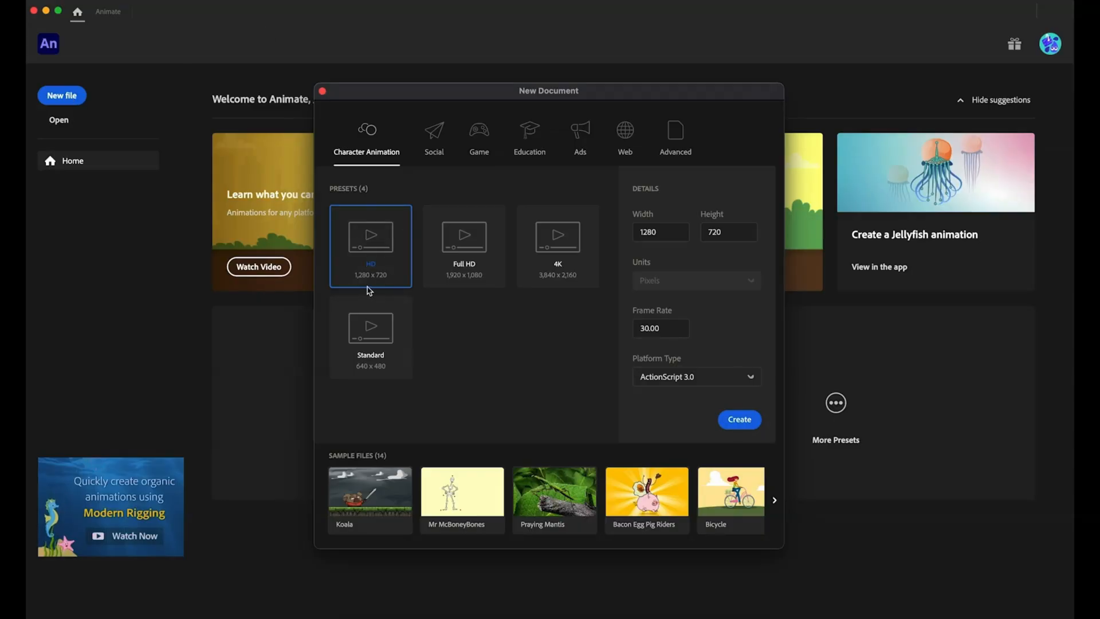
mouse_move(488, 276)
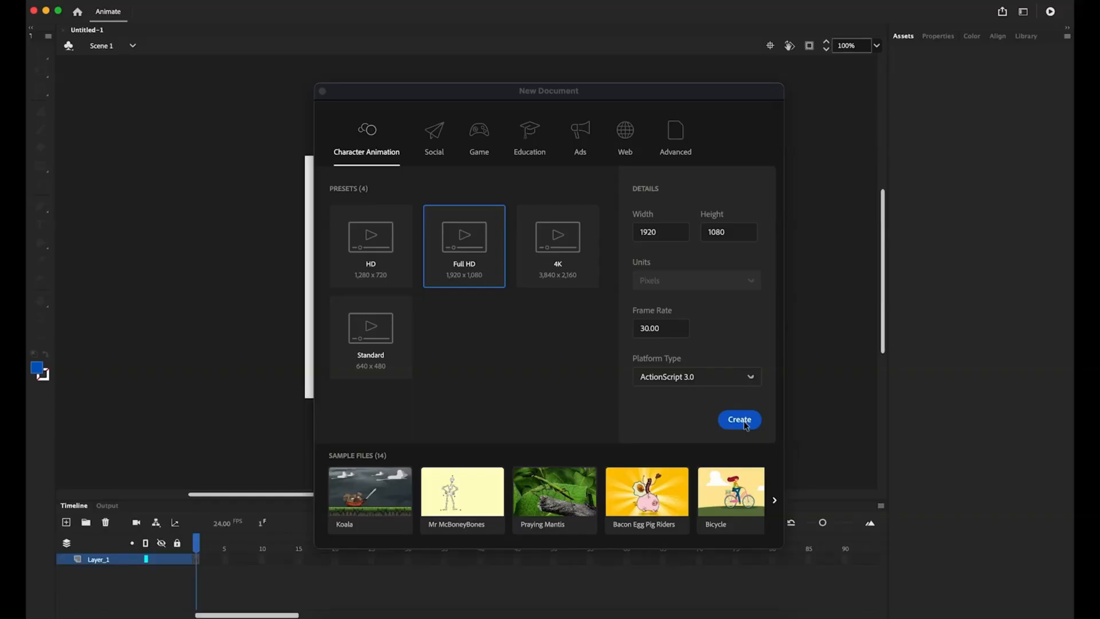
click(739, 418)
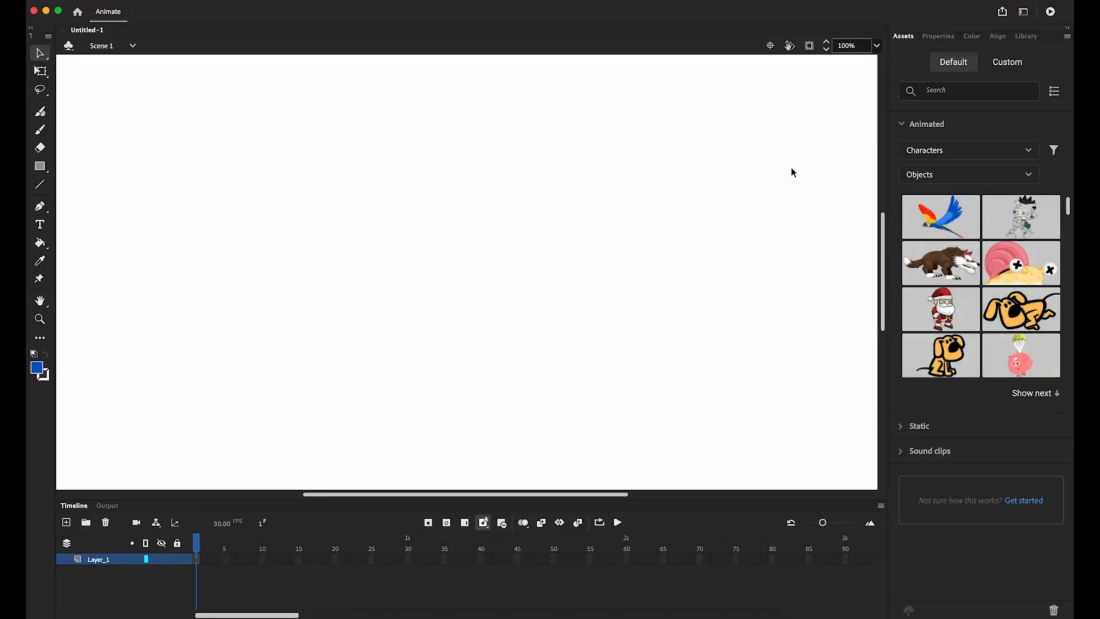
Change the document frame rate from 30 to 24 fps in Document Settings.
click(938, 35)
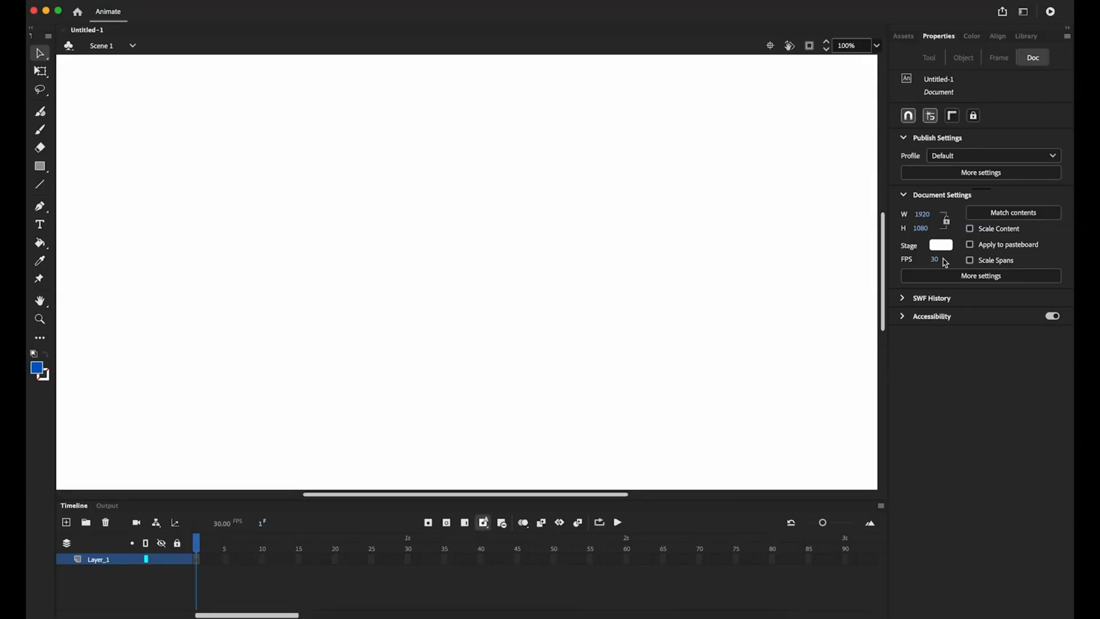
mouse_move(934, 260)
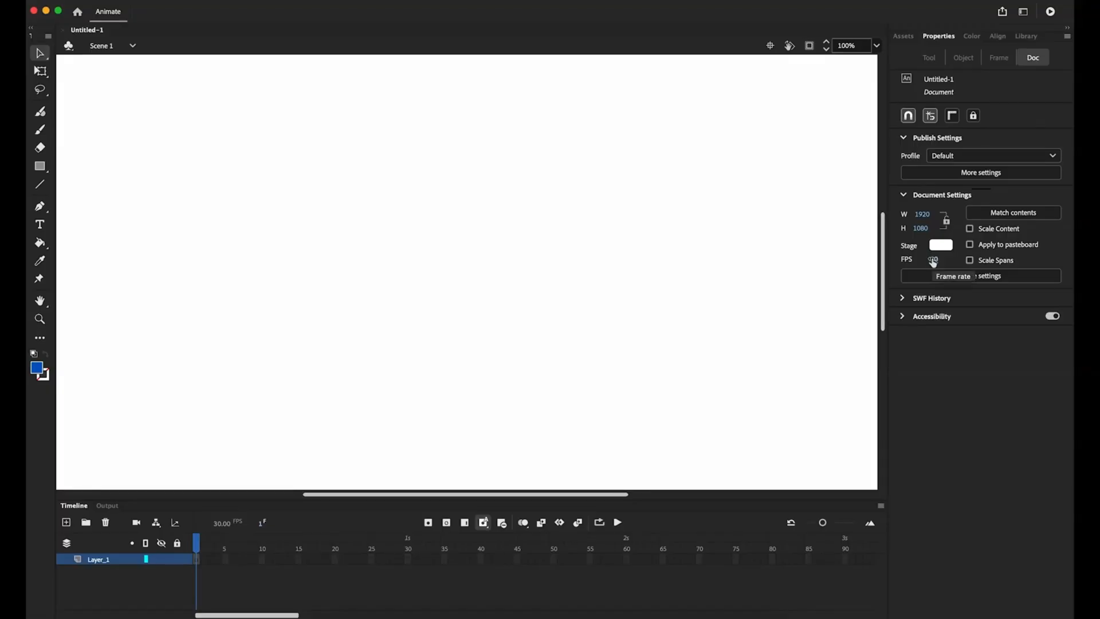
click(941, 259)
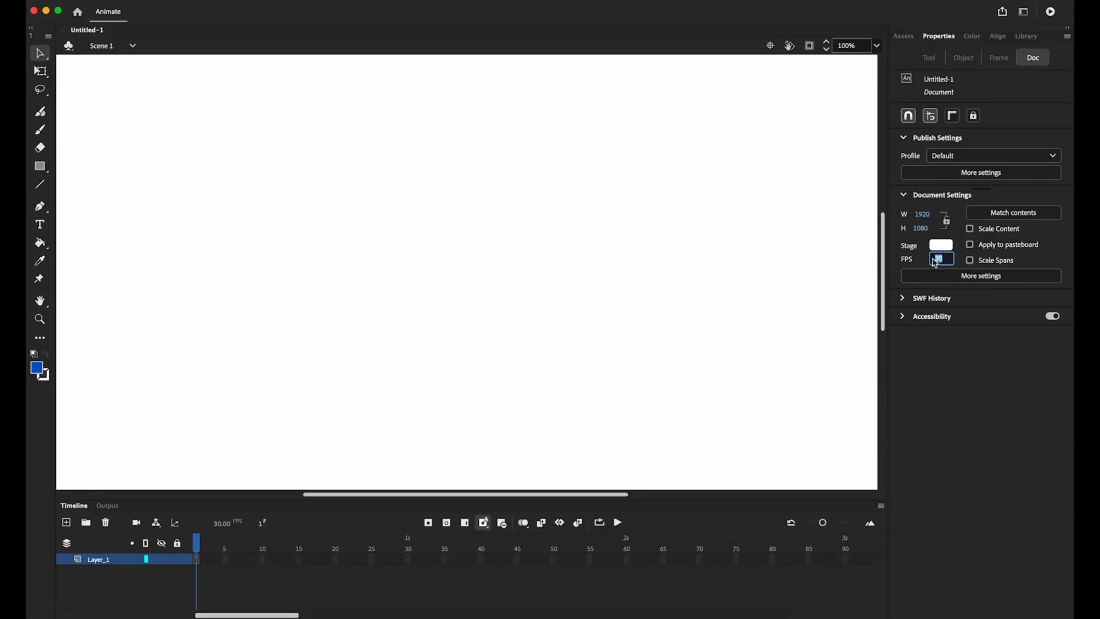
text(24)
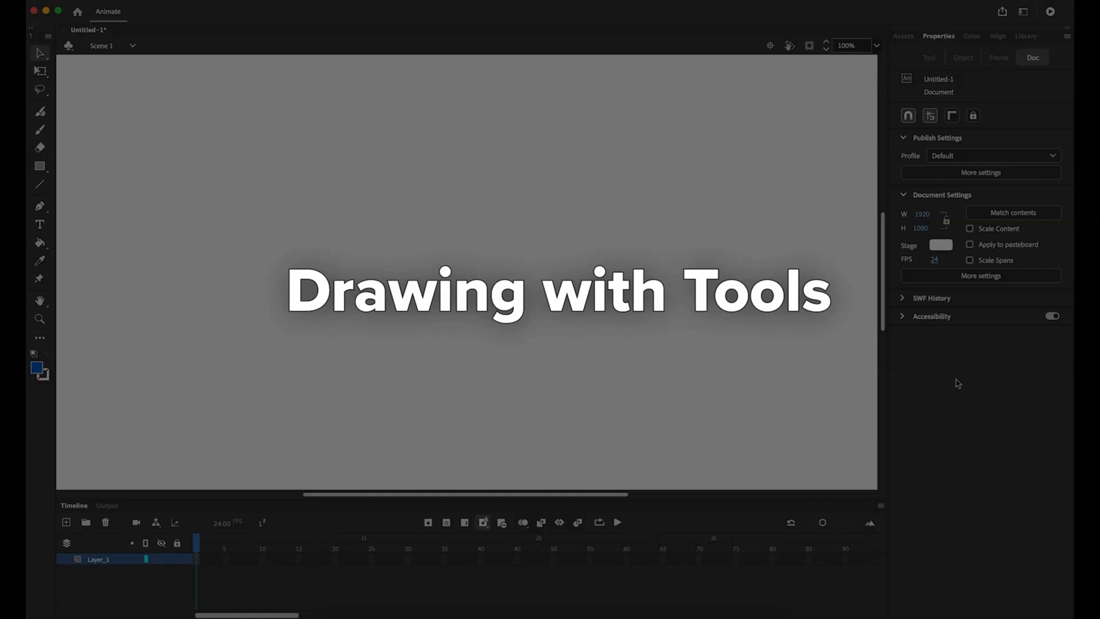
Sketch thick blue loops and thin blue lines across the stage with the brush tools.
click(40, 130)
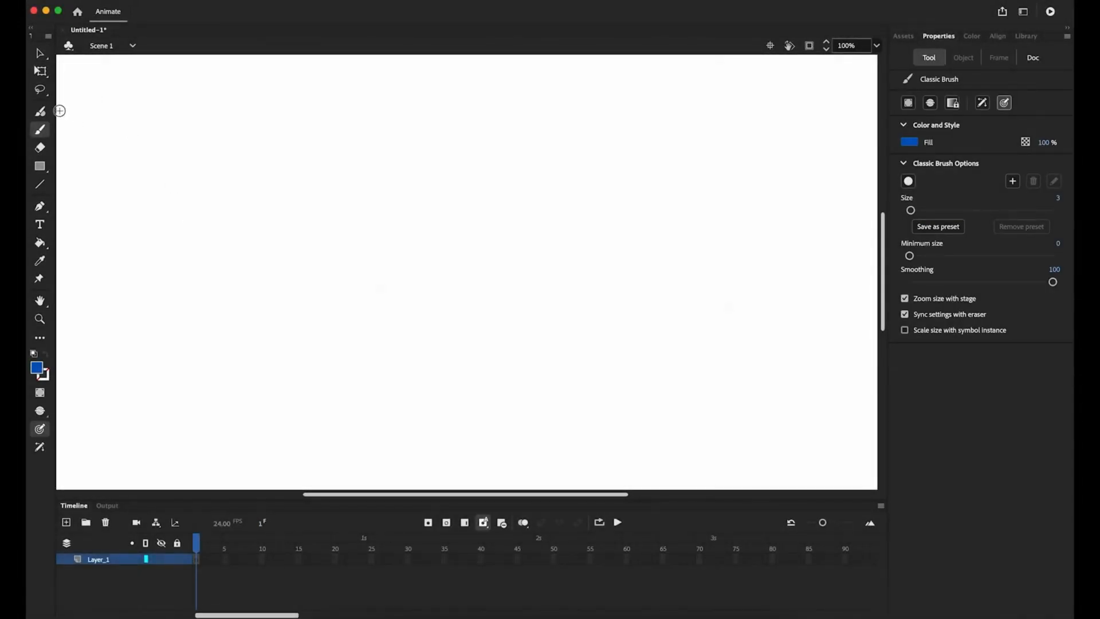
mouse_move(56, 313)
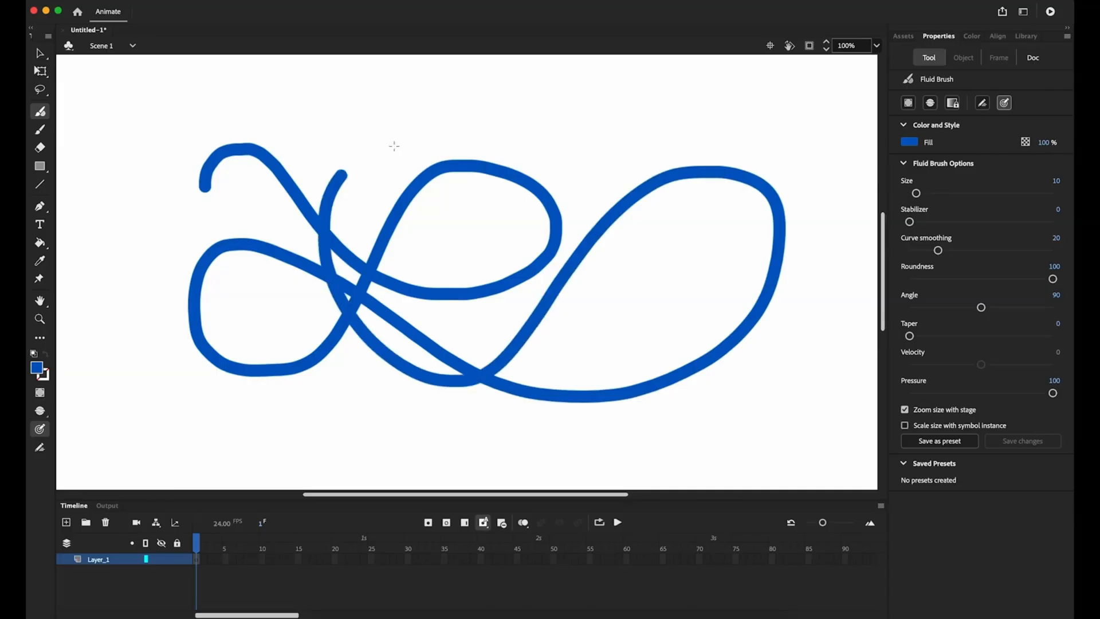
click(41, 129)
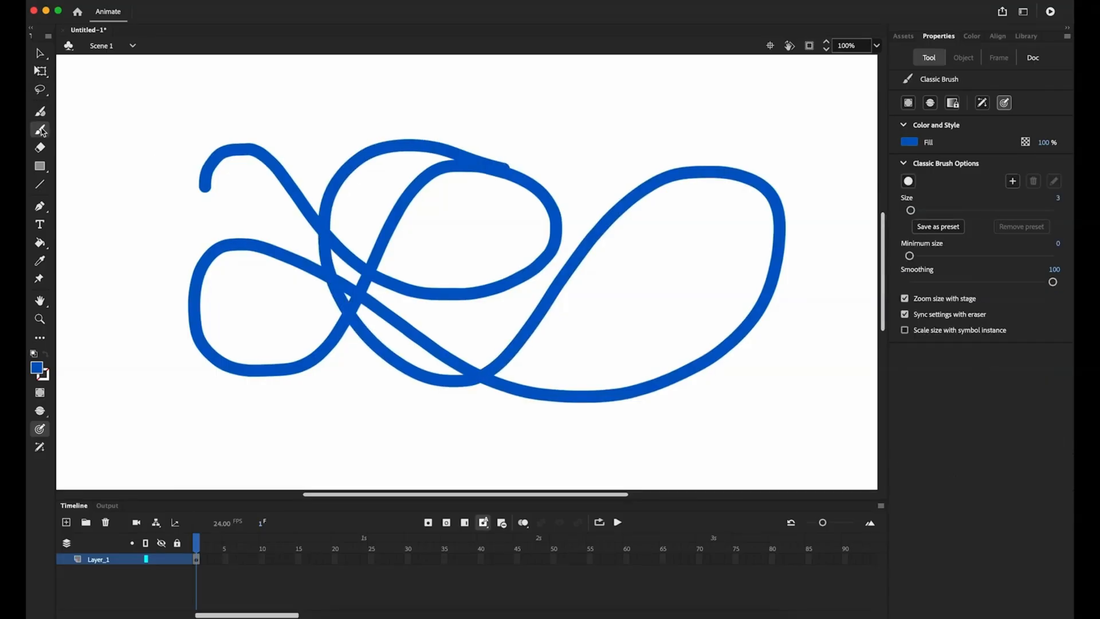
drag(200, 124, 431, 119)
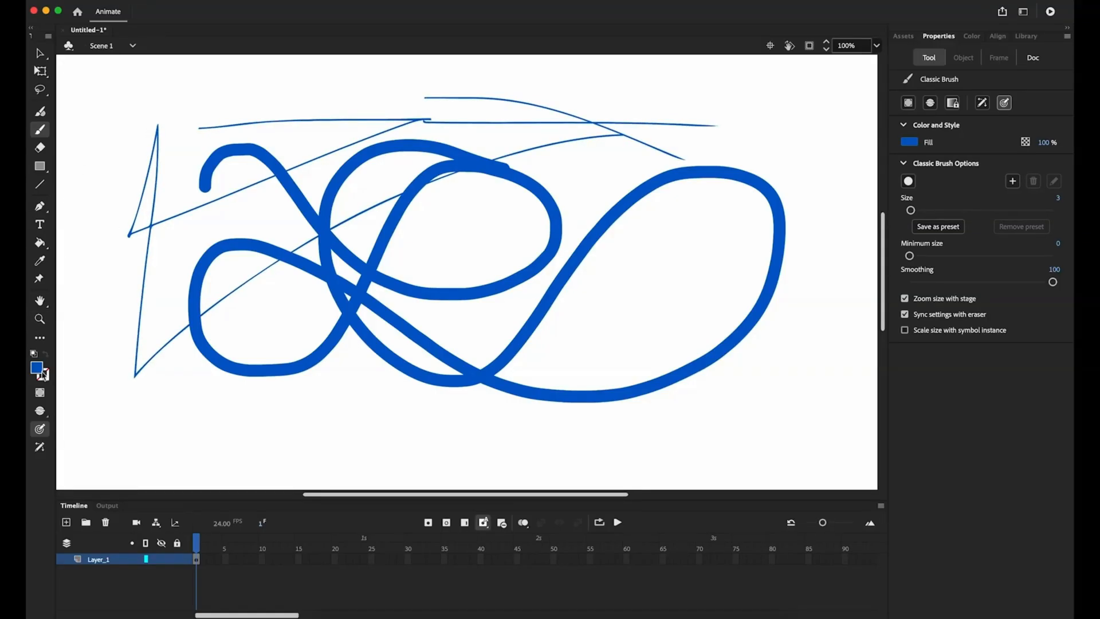
mouse_move(38, 369)
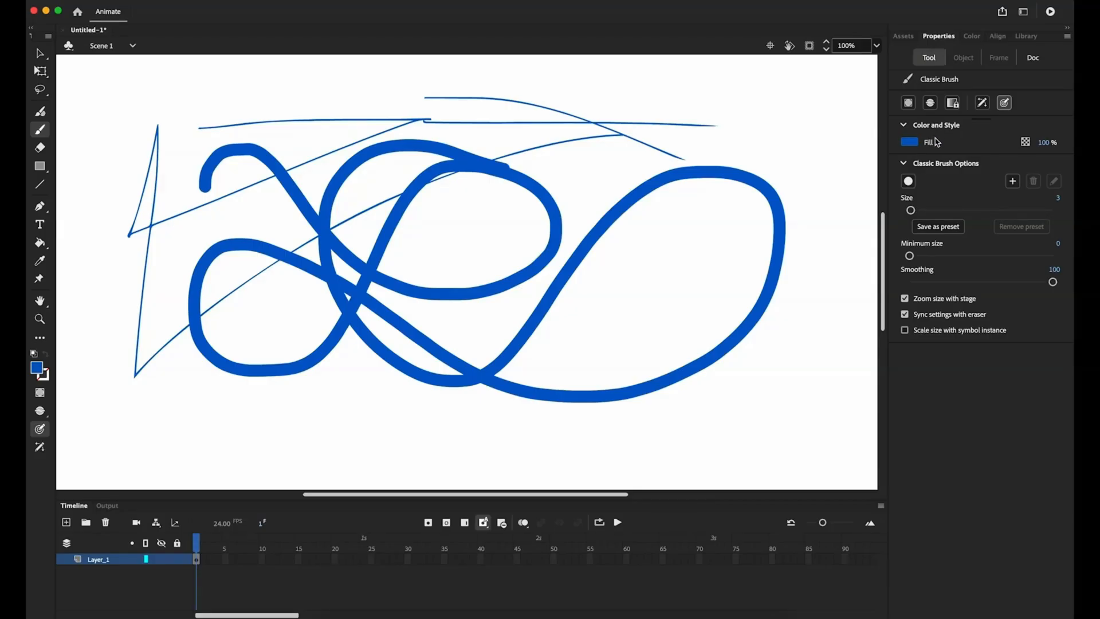
mouse_move(1046, 143)
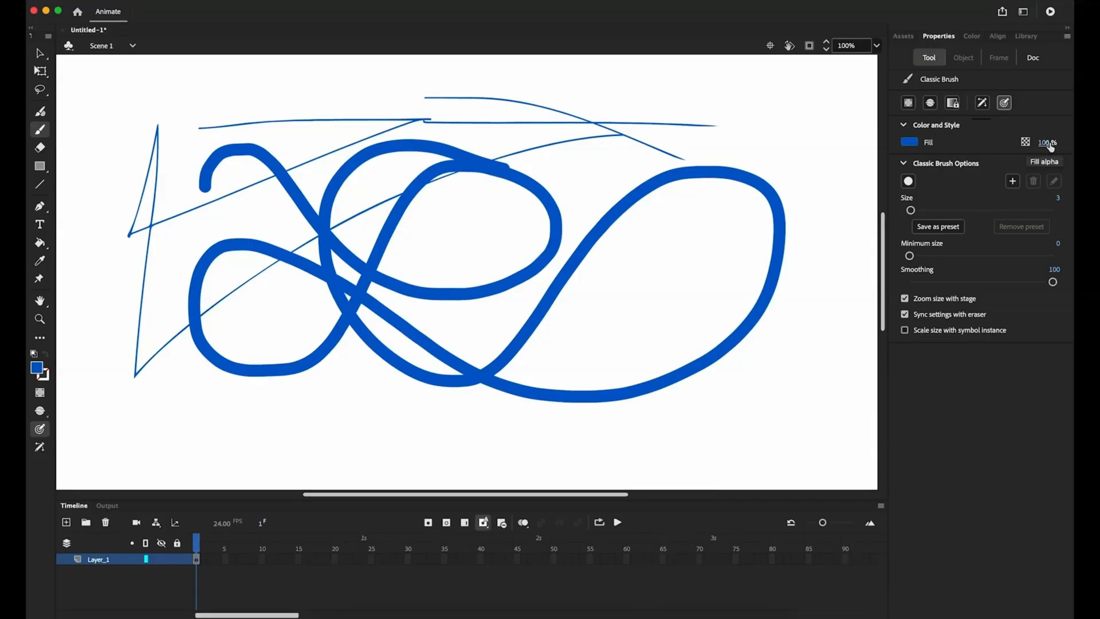
mouse_move(901, 151)
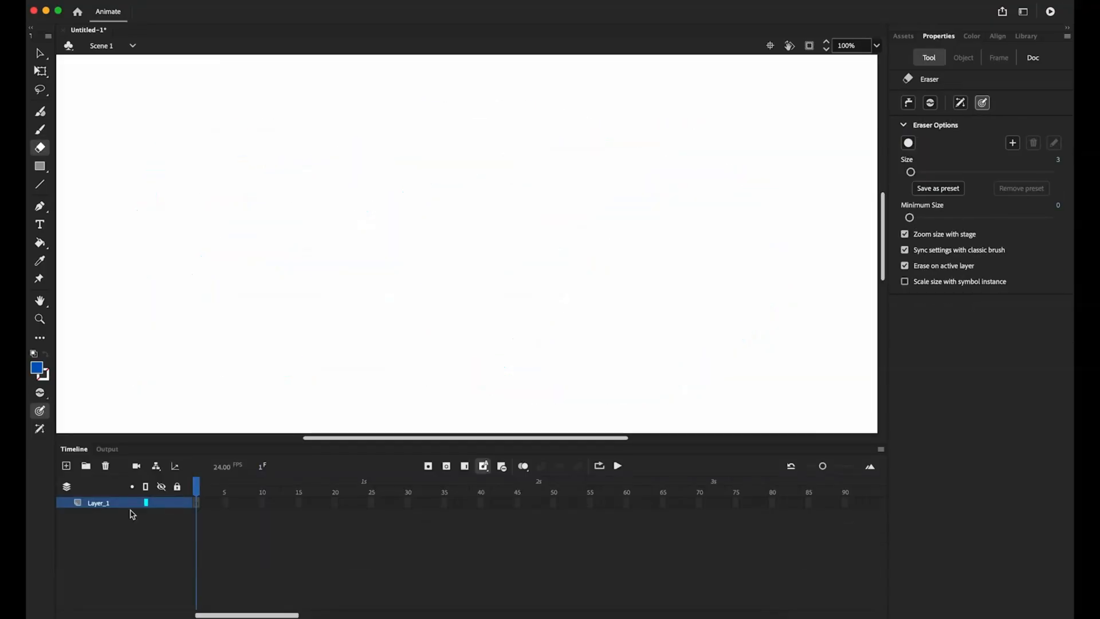
mouse_move(114, 519)
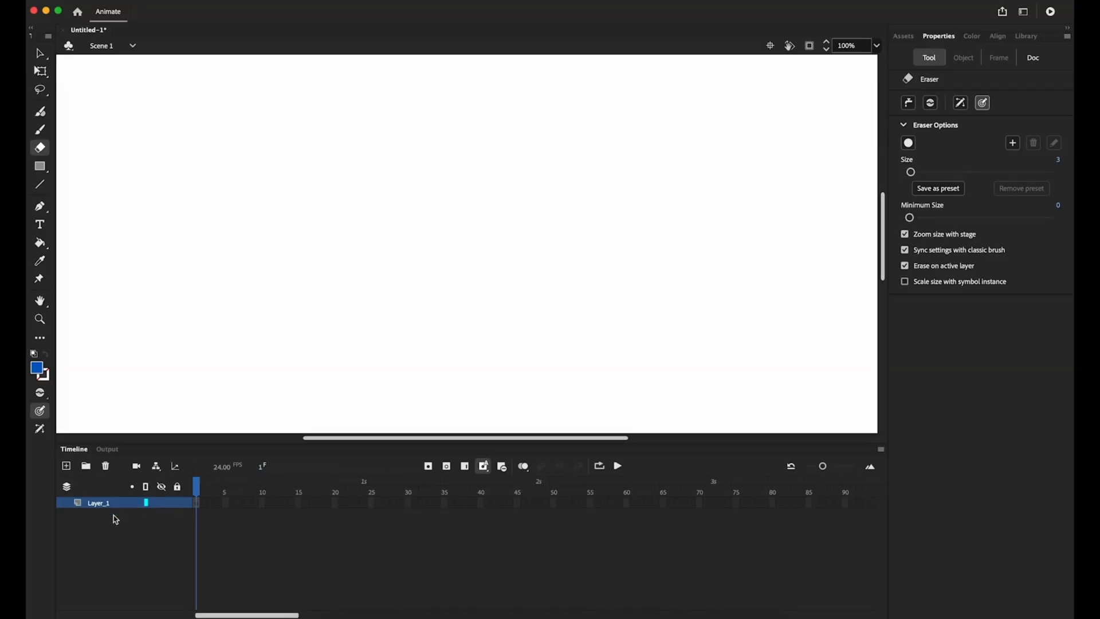
Clear the sketches, add layers up to Layer_4, and switch to the Oval tool.
click(1032, 57)
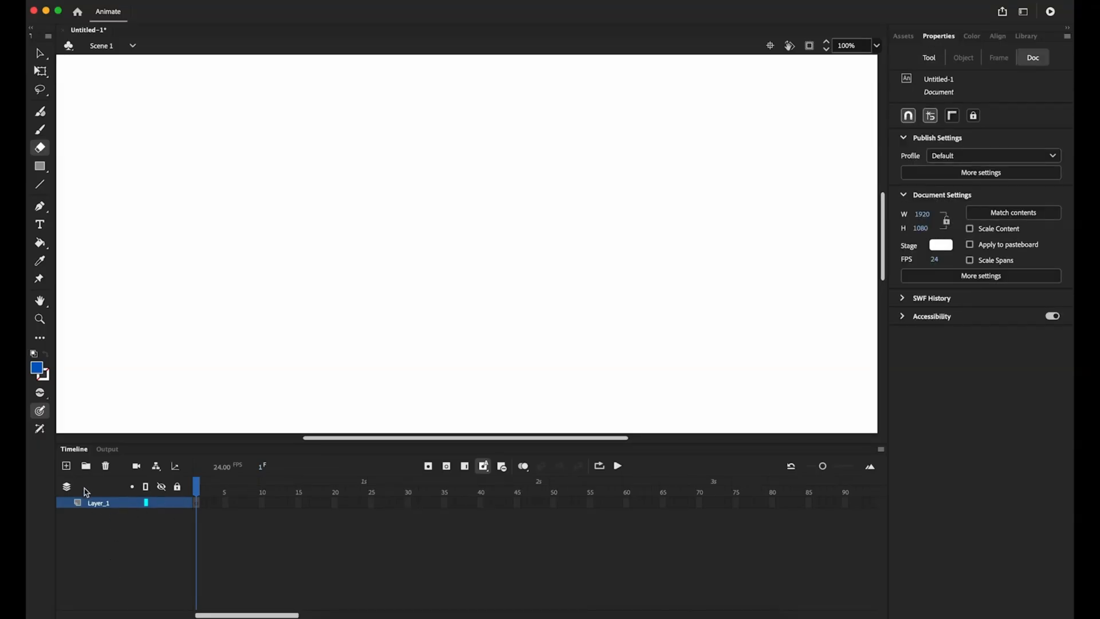
click(66, 465)
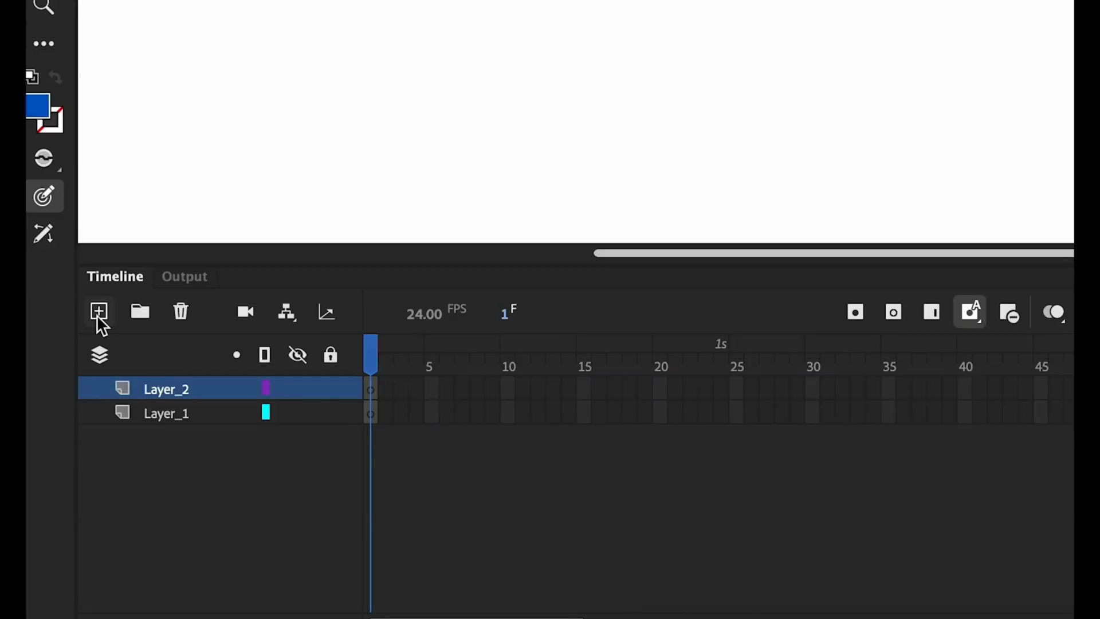
click(98, 311)
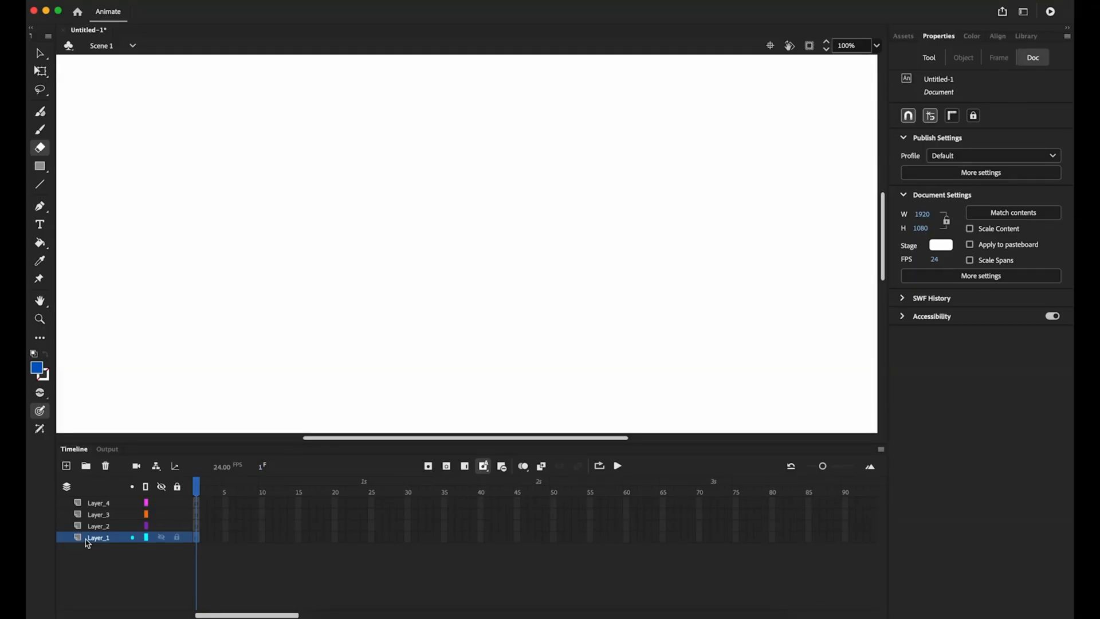
click(39, 166)
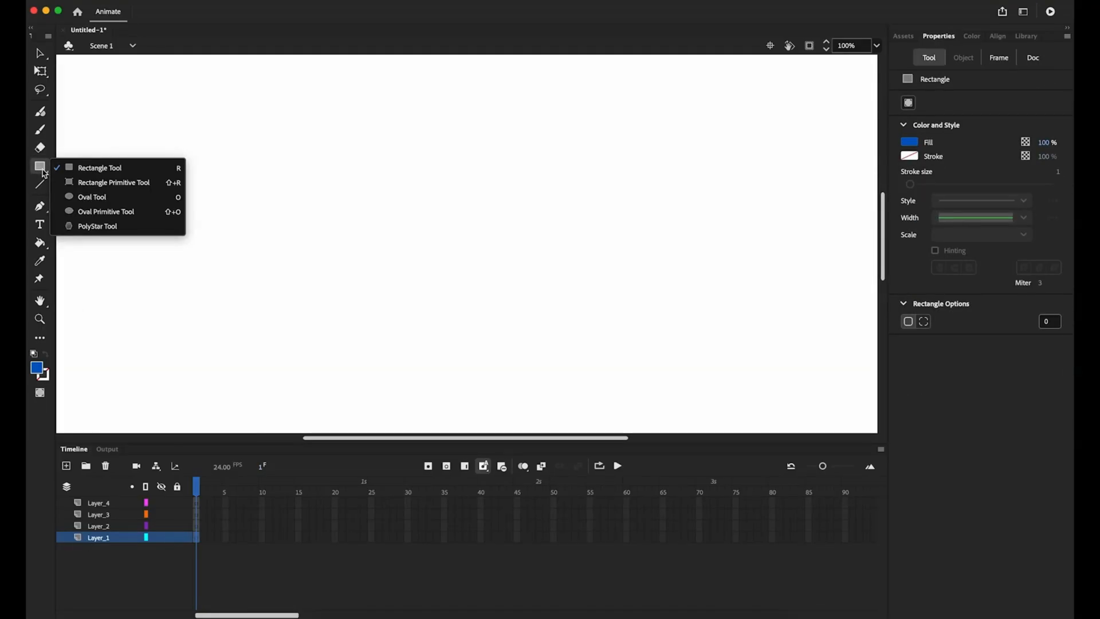
click(91, 197)
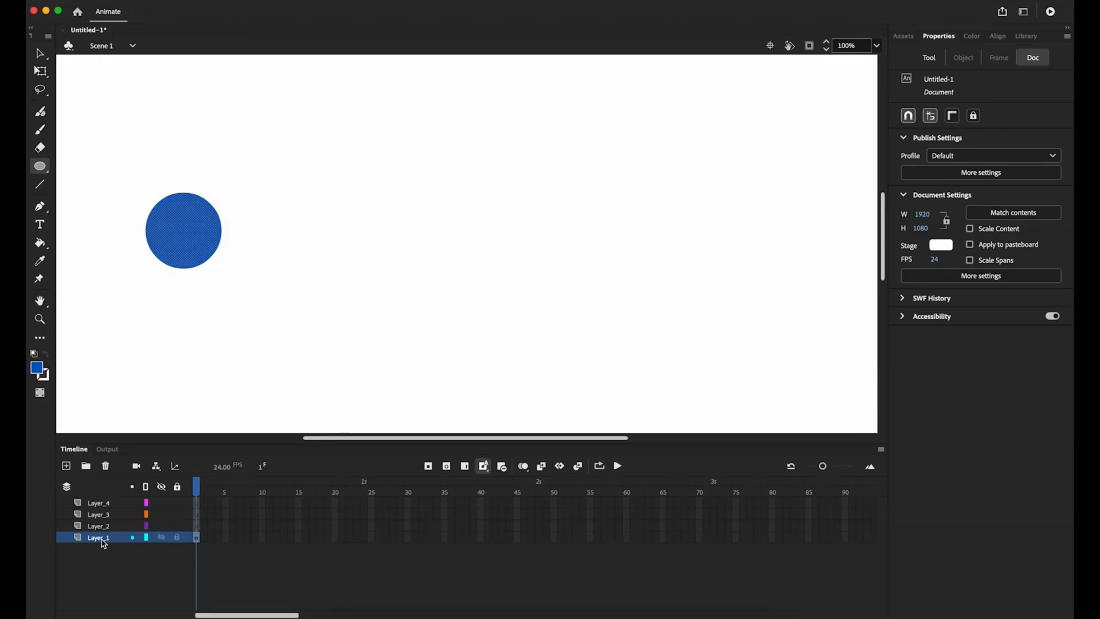
Rename Layer_1 to 'circle' and Layer_2 to 'square', selecting the Rectangle tool between.
double_click(98, 537)
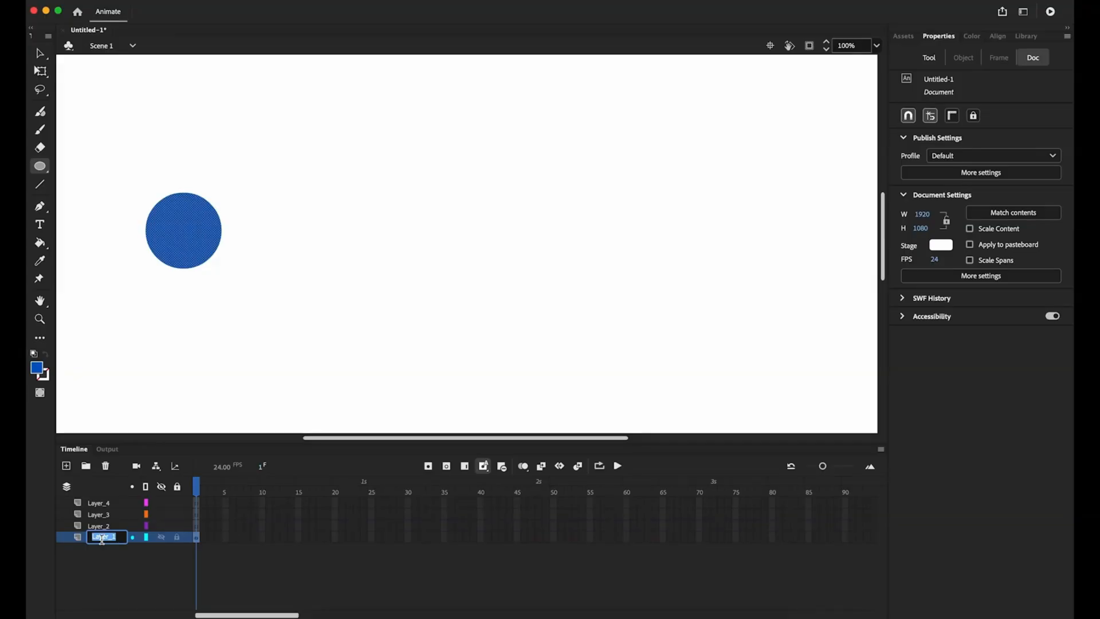
text(circle)
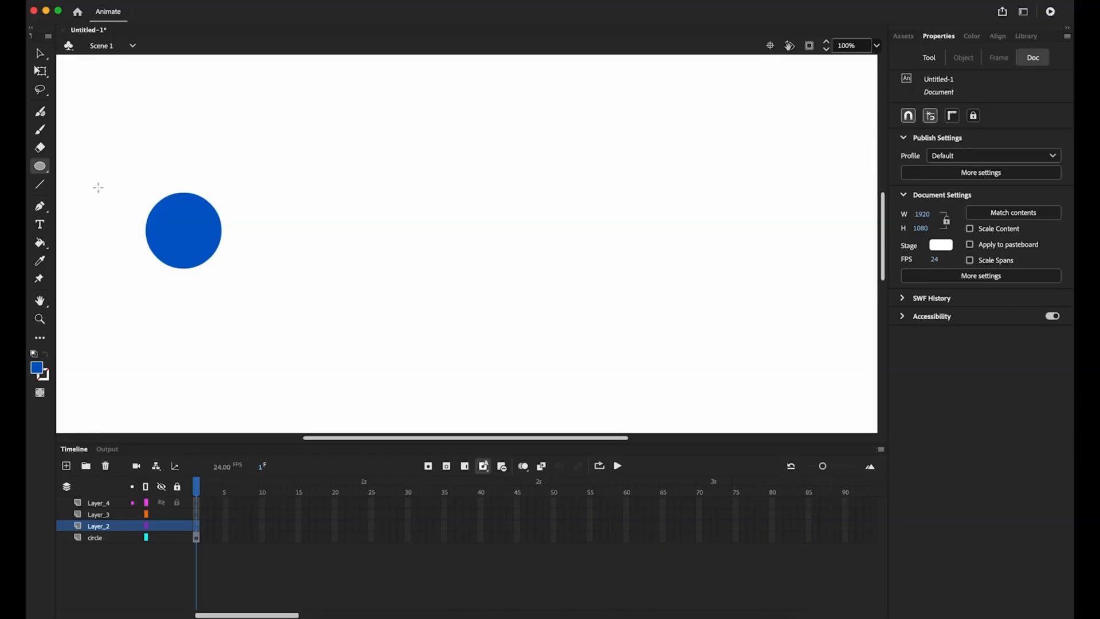
click(40, 166)
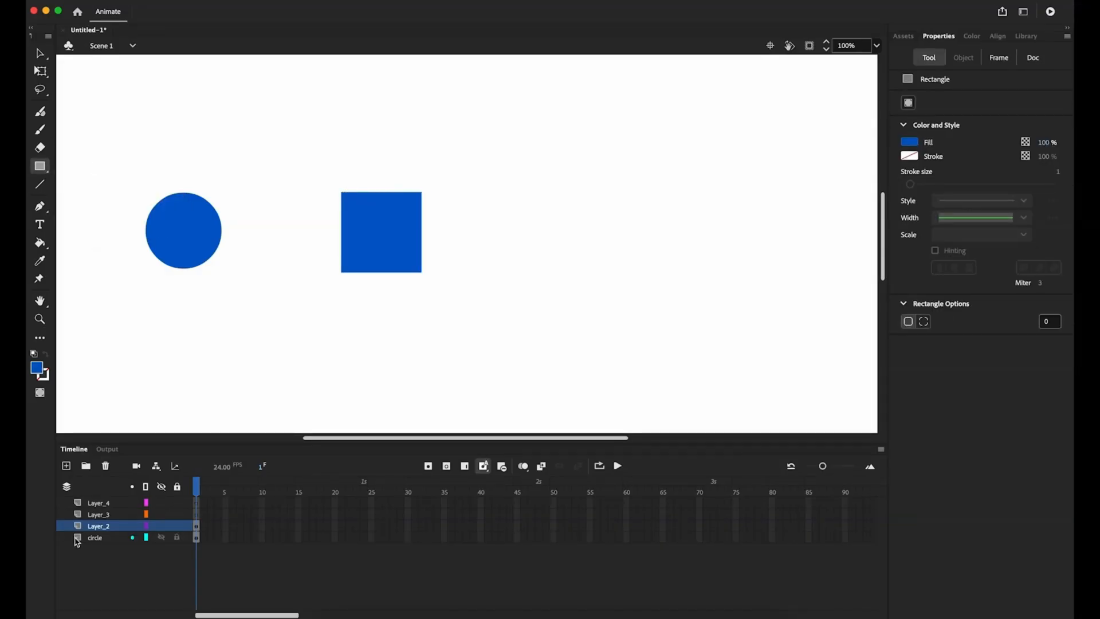
double_click(100, 525)
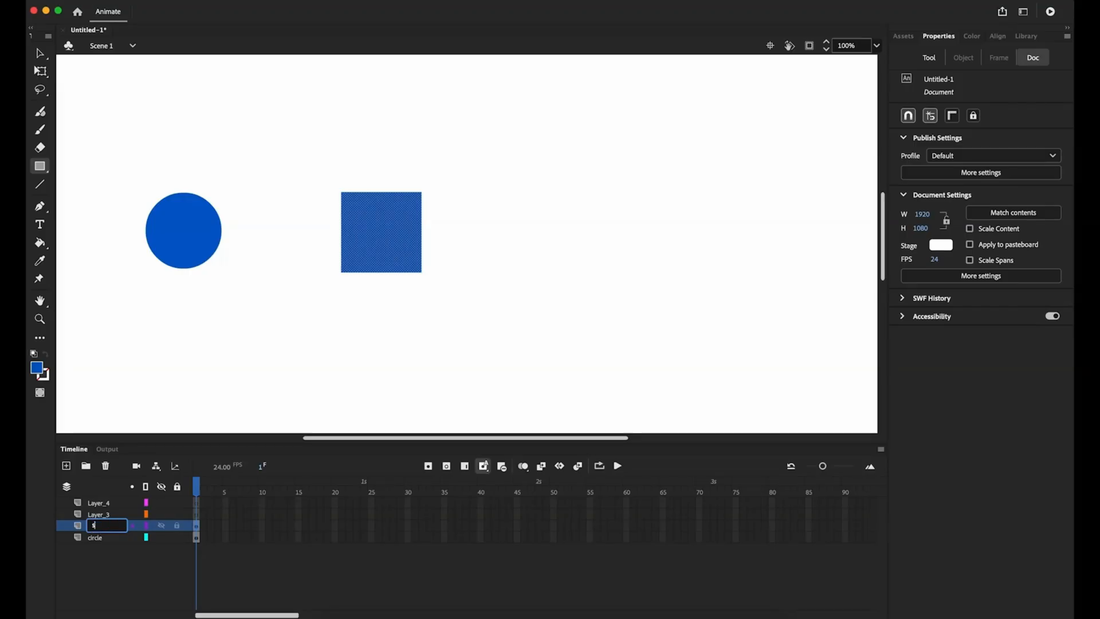
text(square)
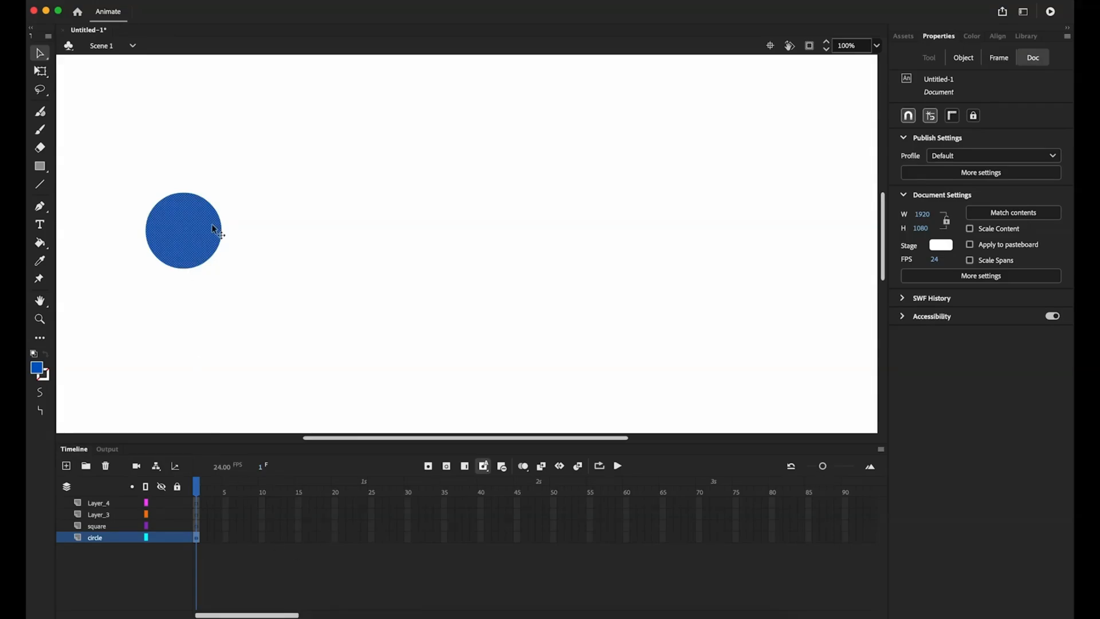
Convert the blue circle into a Movie Clip symbol named 'circle'.
right_click(214, 229)
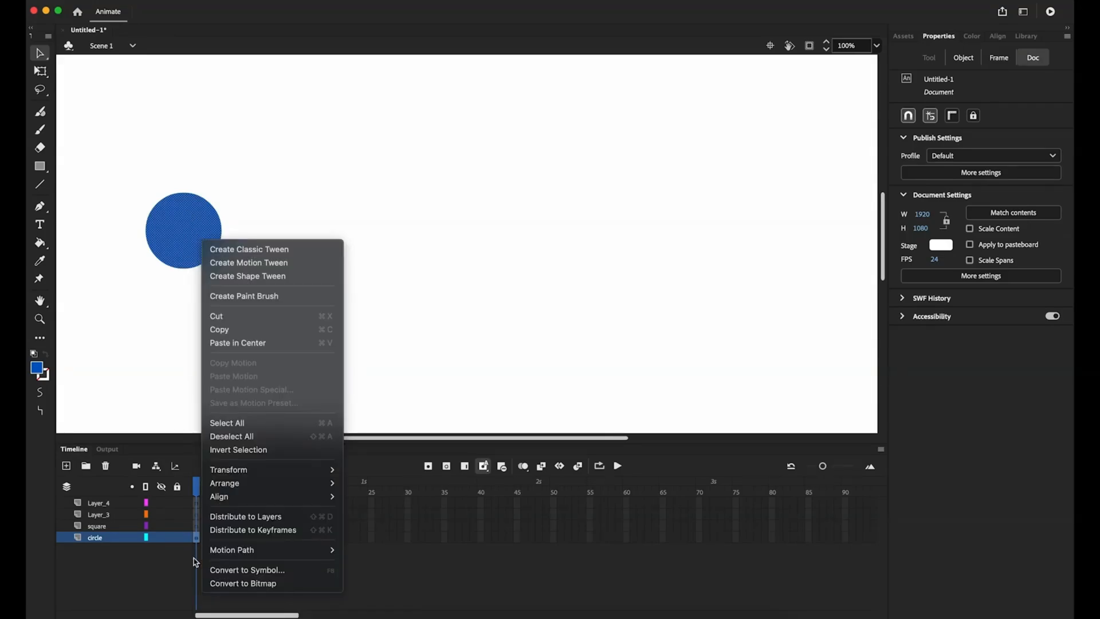
click(247, 569)
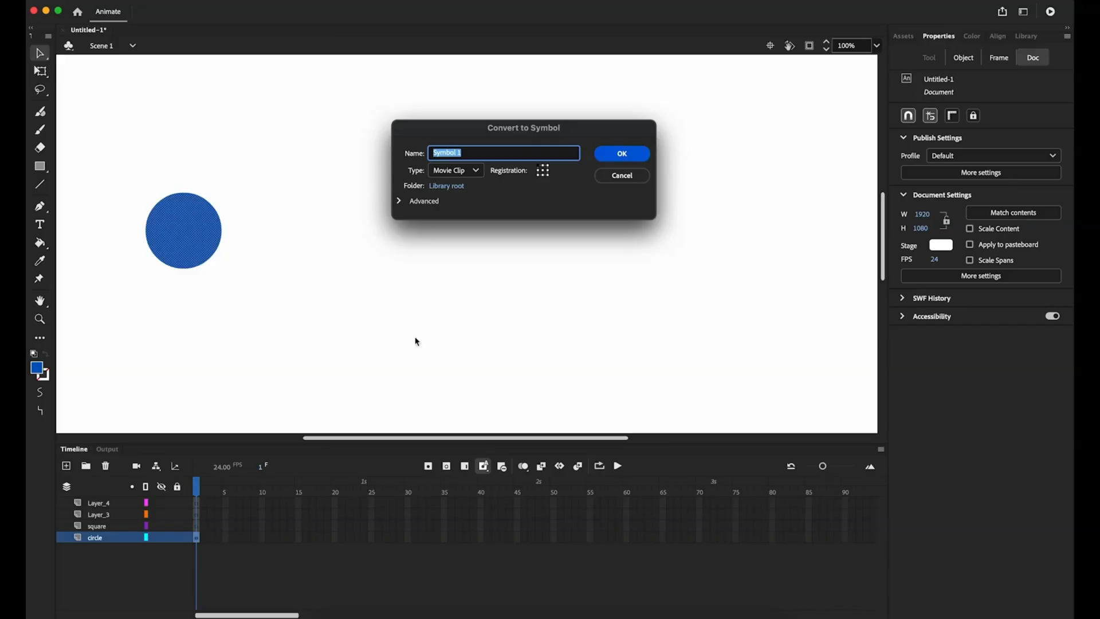
text(c)
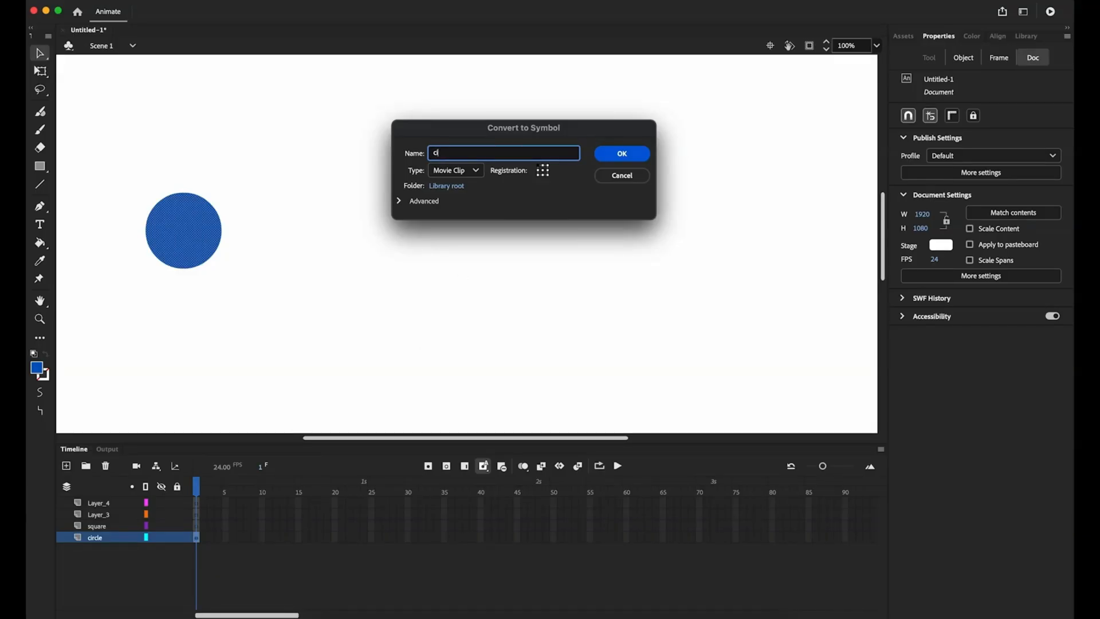
click(620, 153)
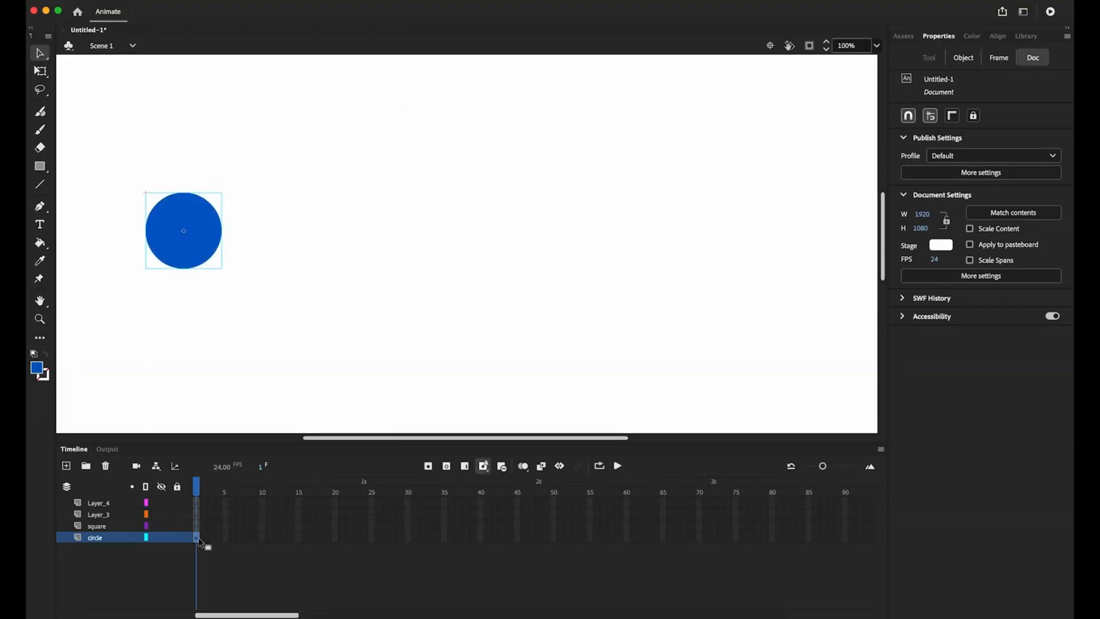
Add a 24-frame motion tween to the circle layer, then play and pause it.
right_click(196, 538)
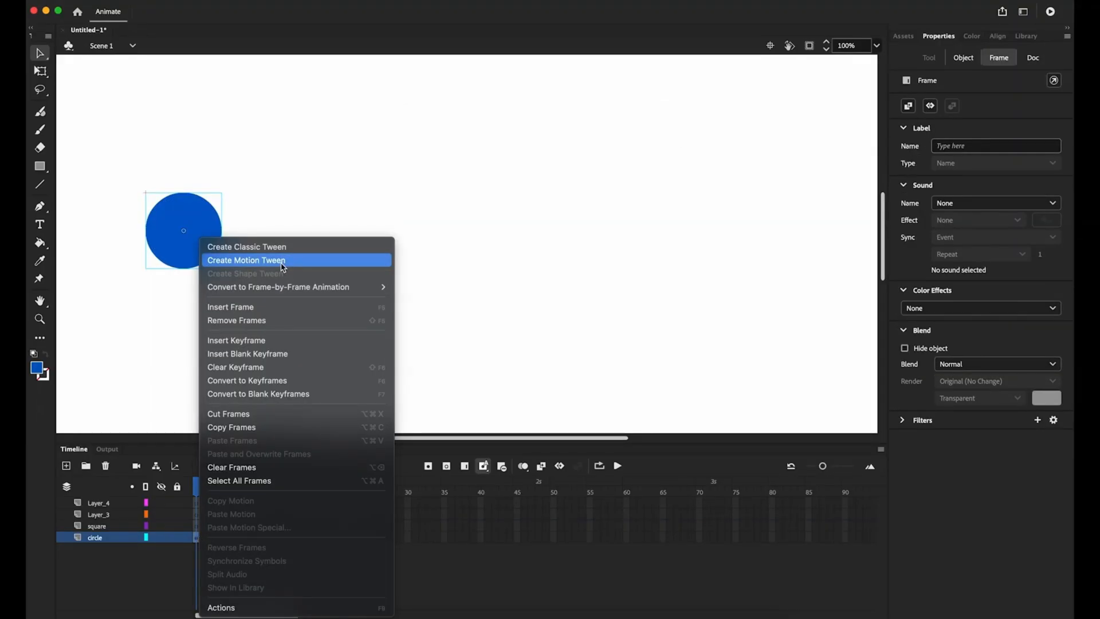
click(246, 260)
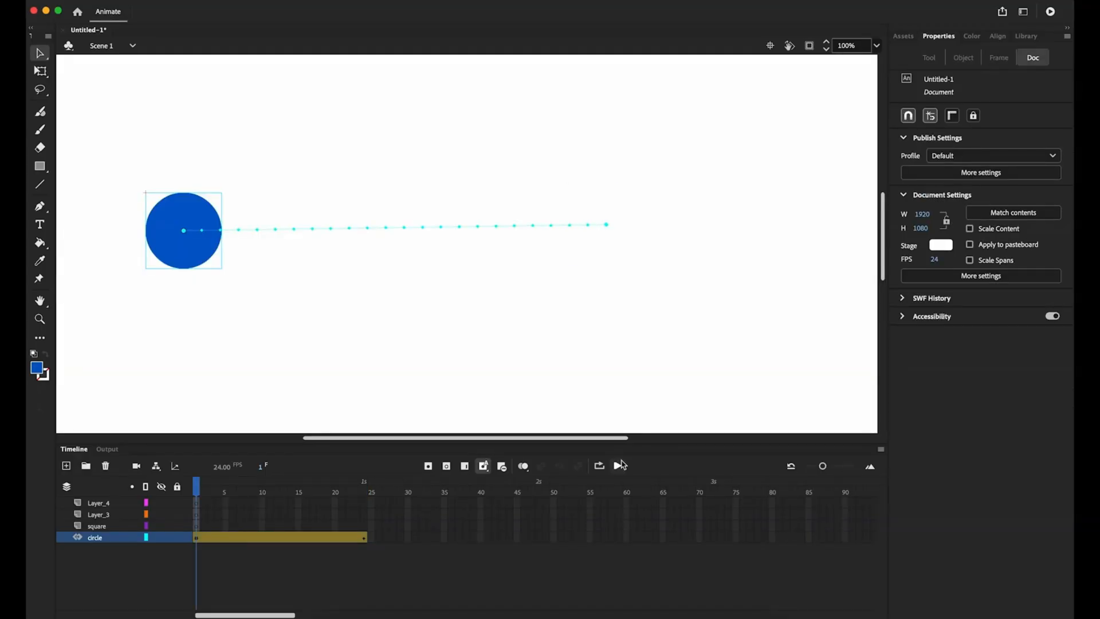
click(618, 464)
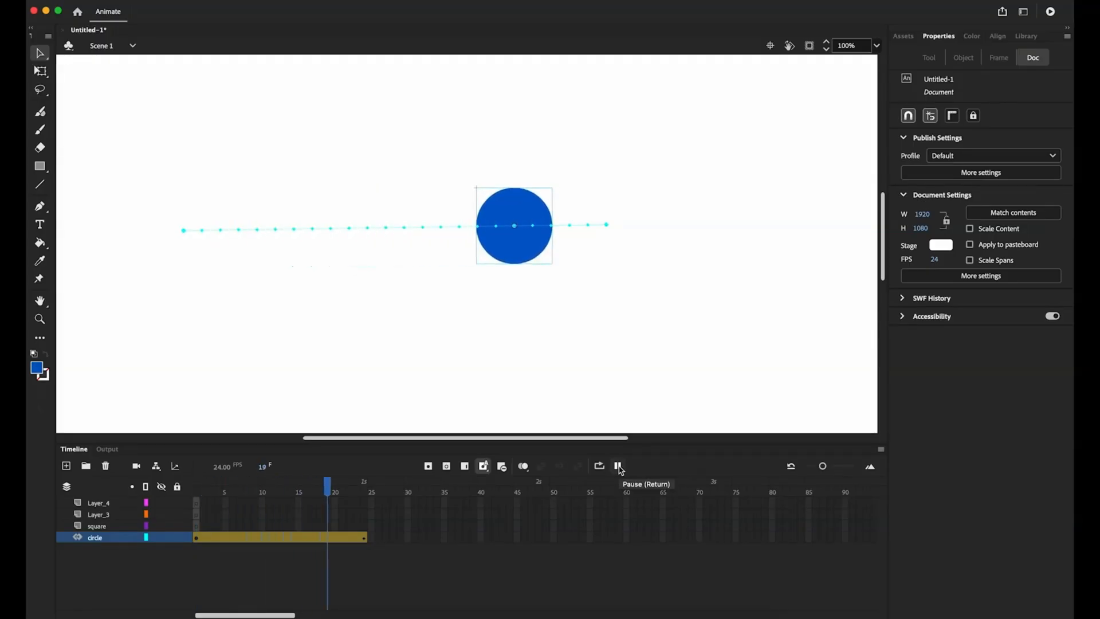
click(618, 465)
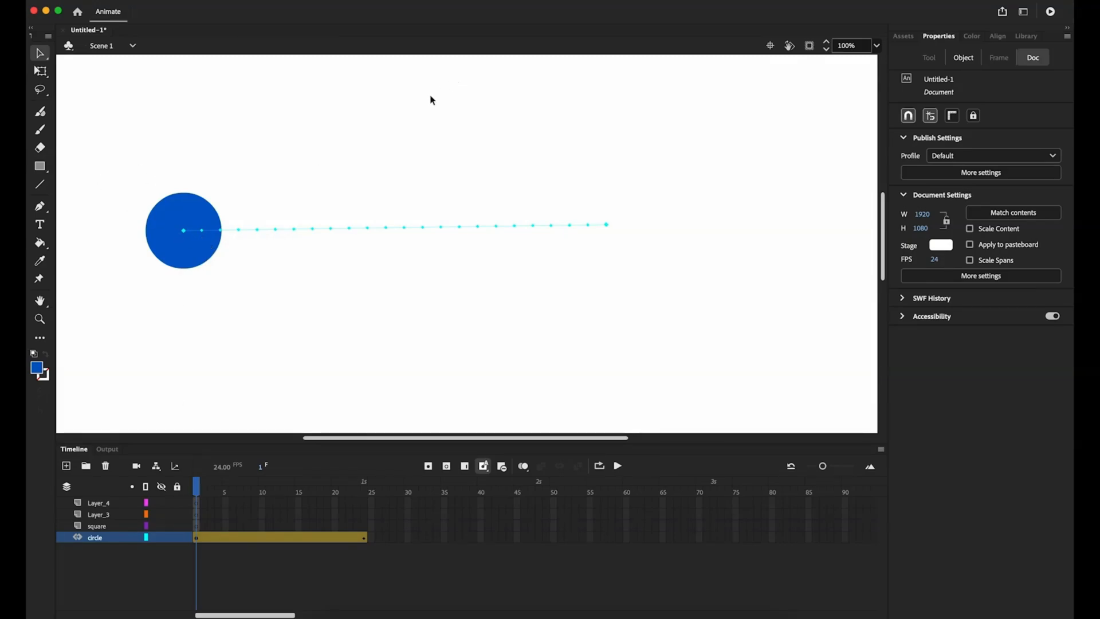
mouse_move(226, 481)
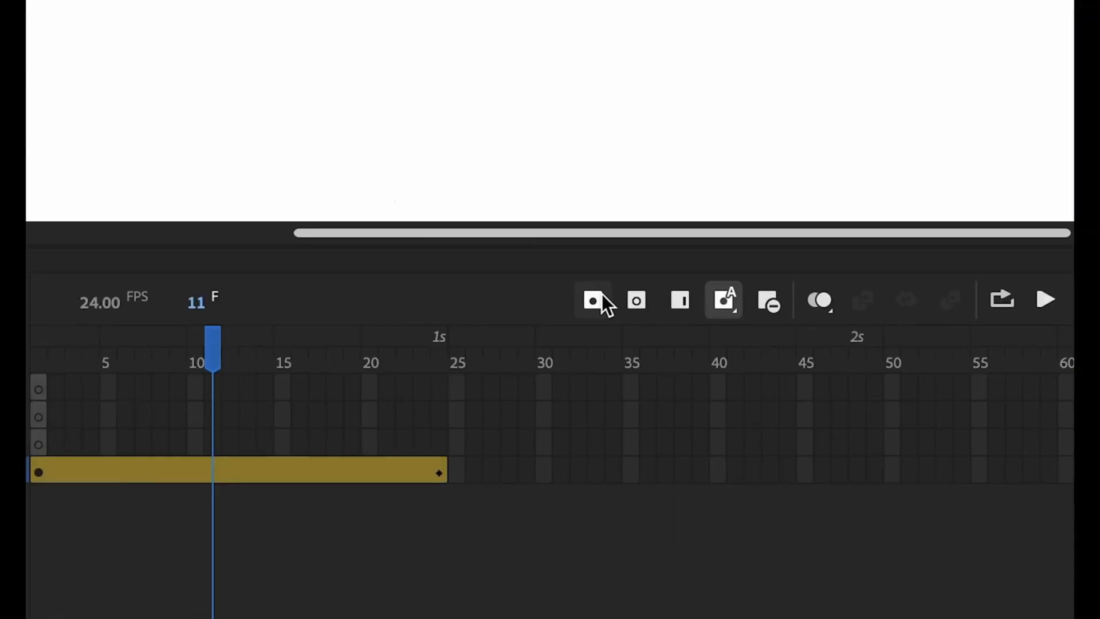
mouse_move(593, 301)
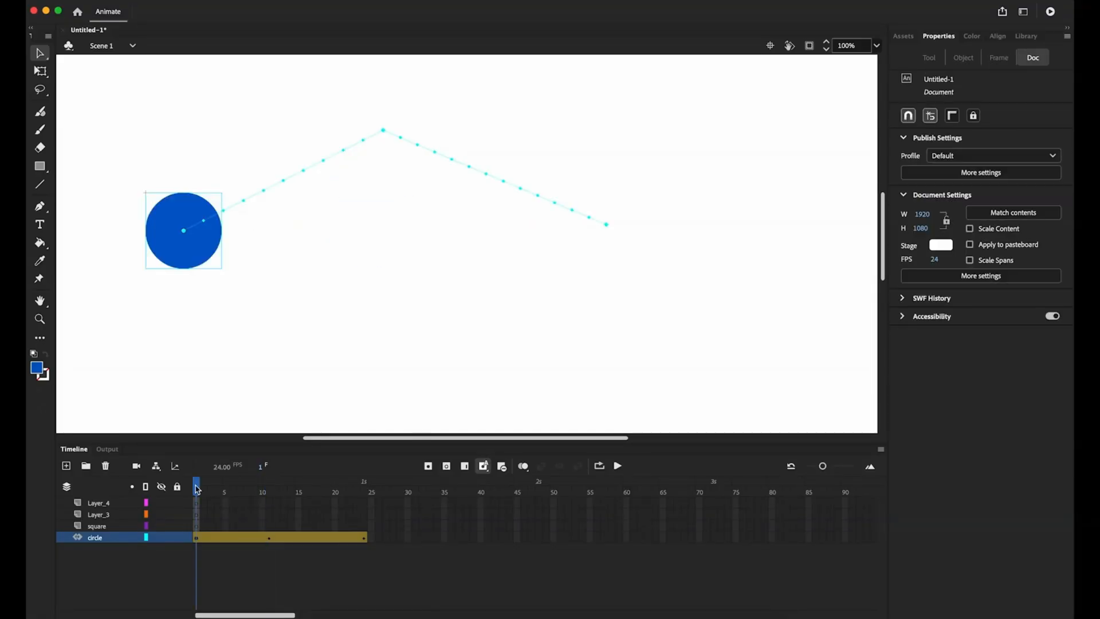
Drag the circle lower at frame 6 to put a dip in the motion path.
click(616, 465)
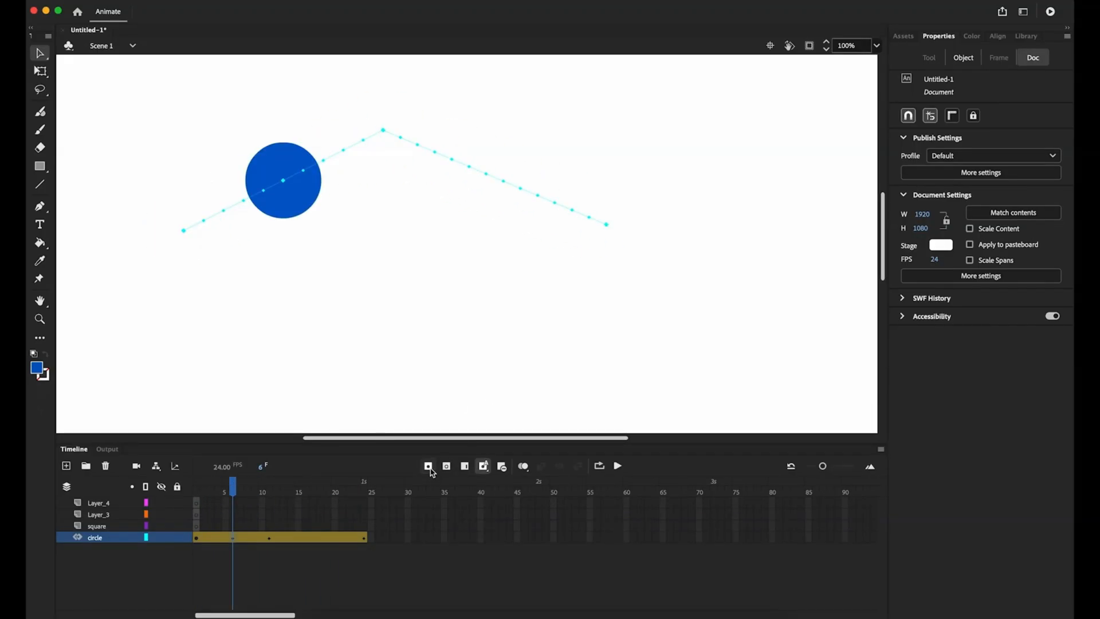
drag(282, 180, 326, 235)
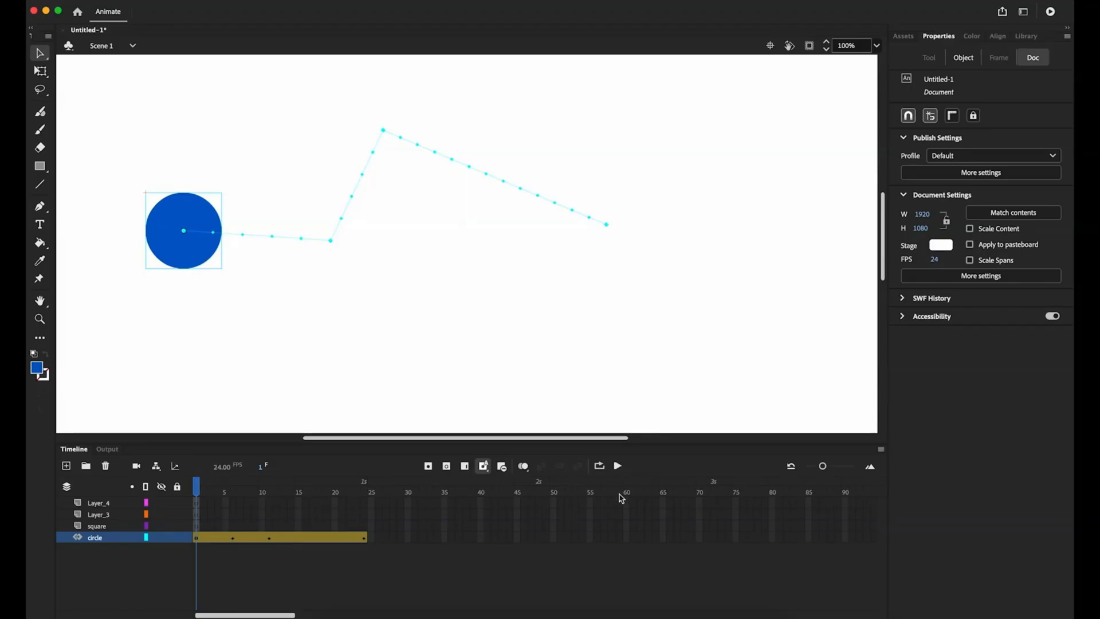
click(617, 466)
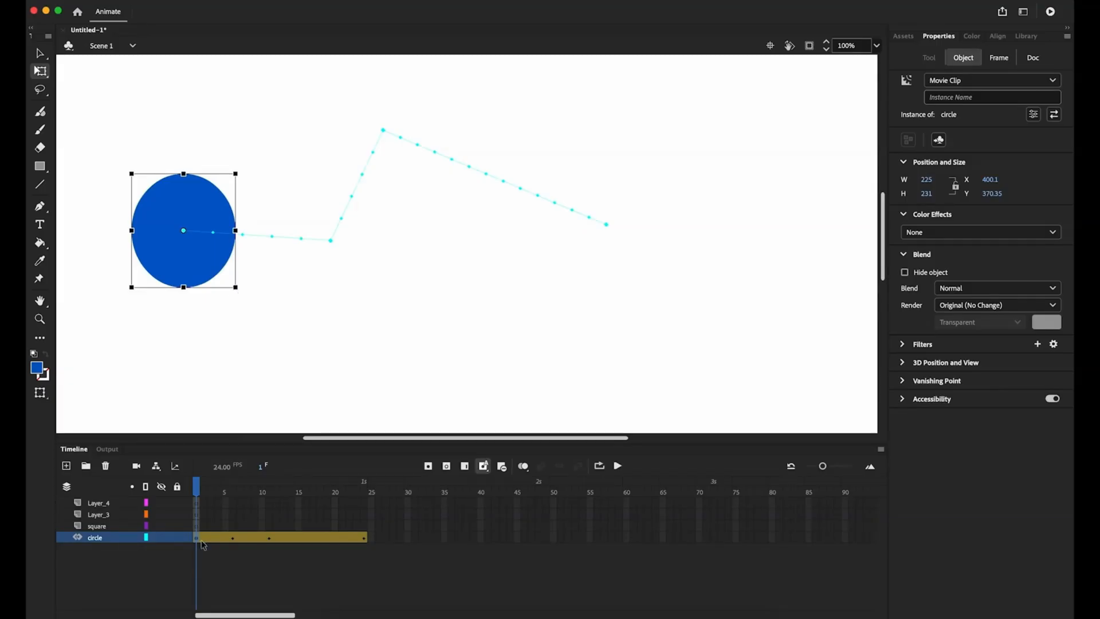
mouse_move(227, 306)
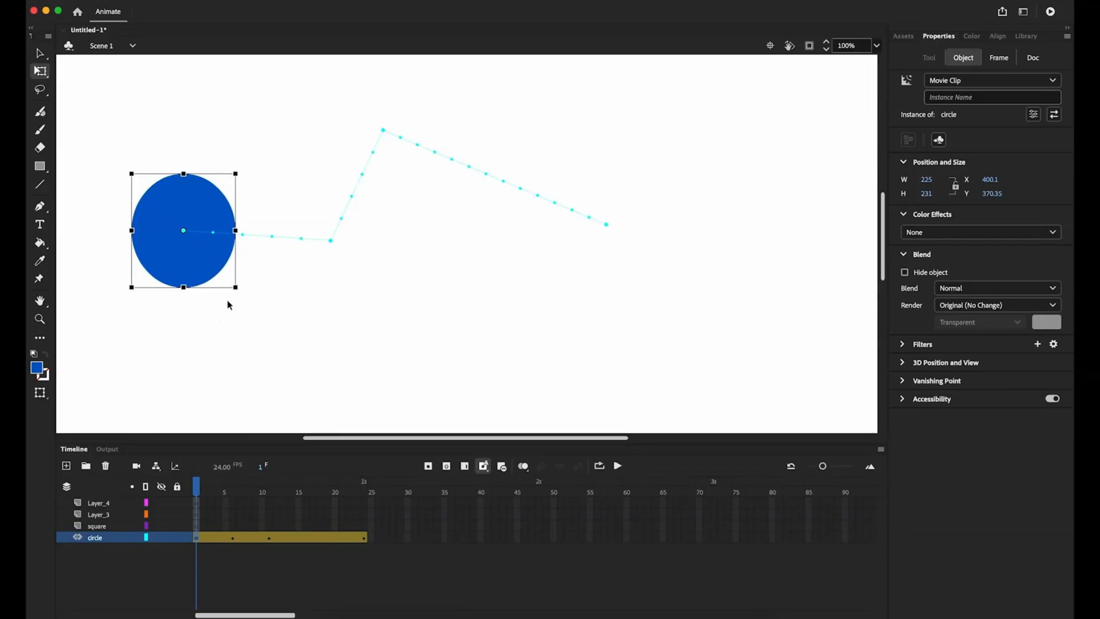
Rescale the circle at tween keyframes for squash and stretch, then replay and pause.
click(232, 485)
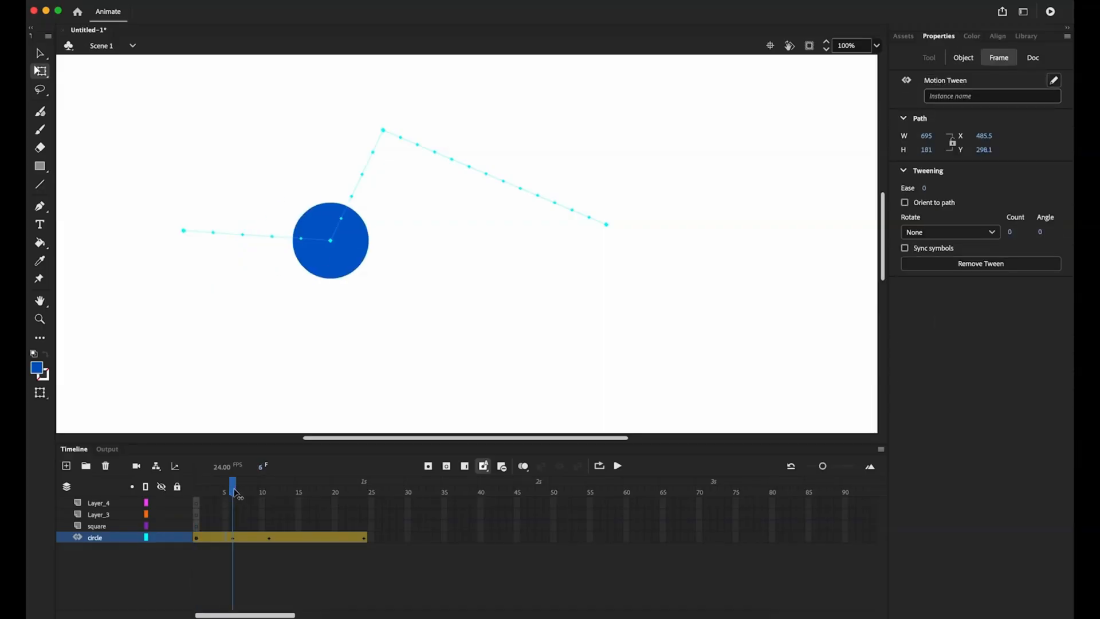
click(330, 240)
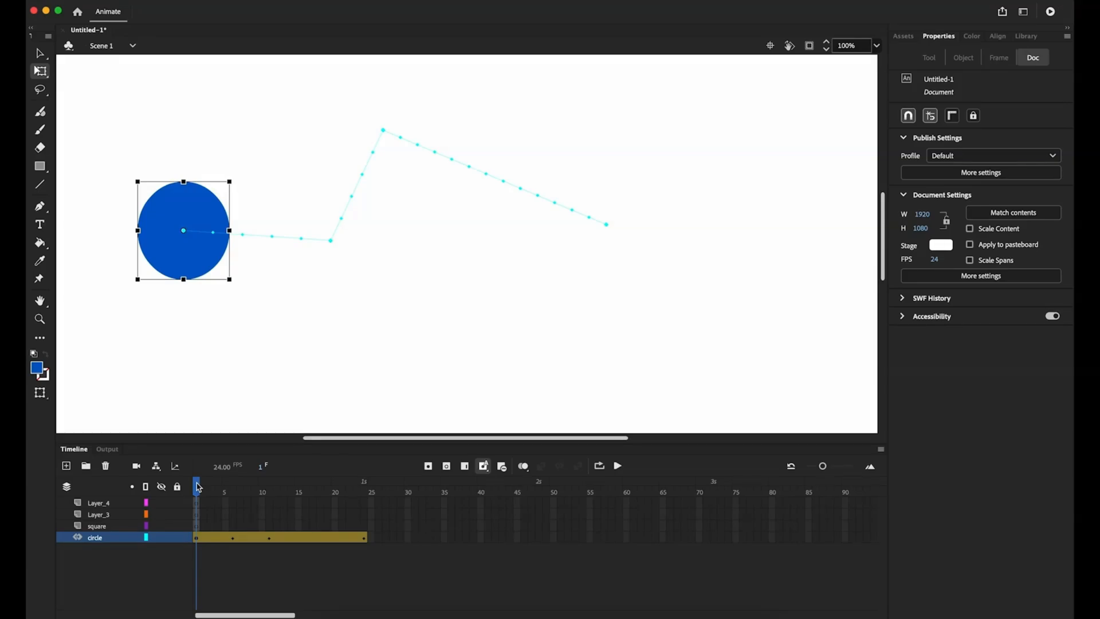
click(617, 466)
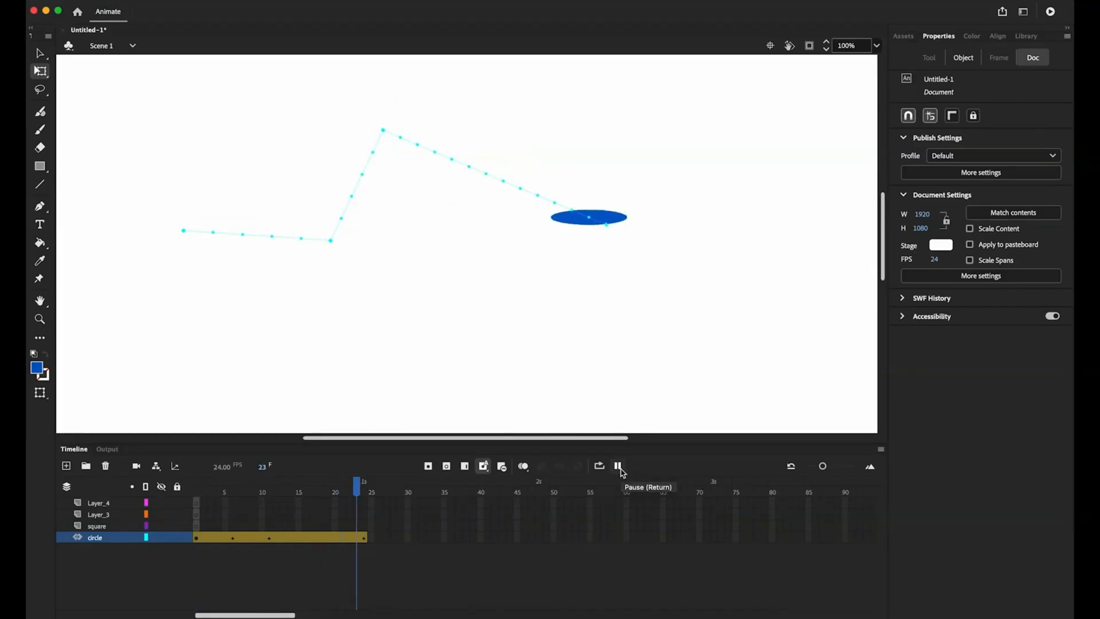
click(618, 465)
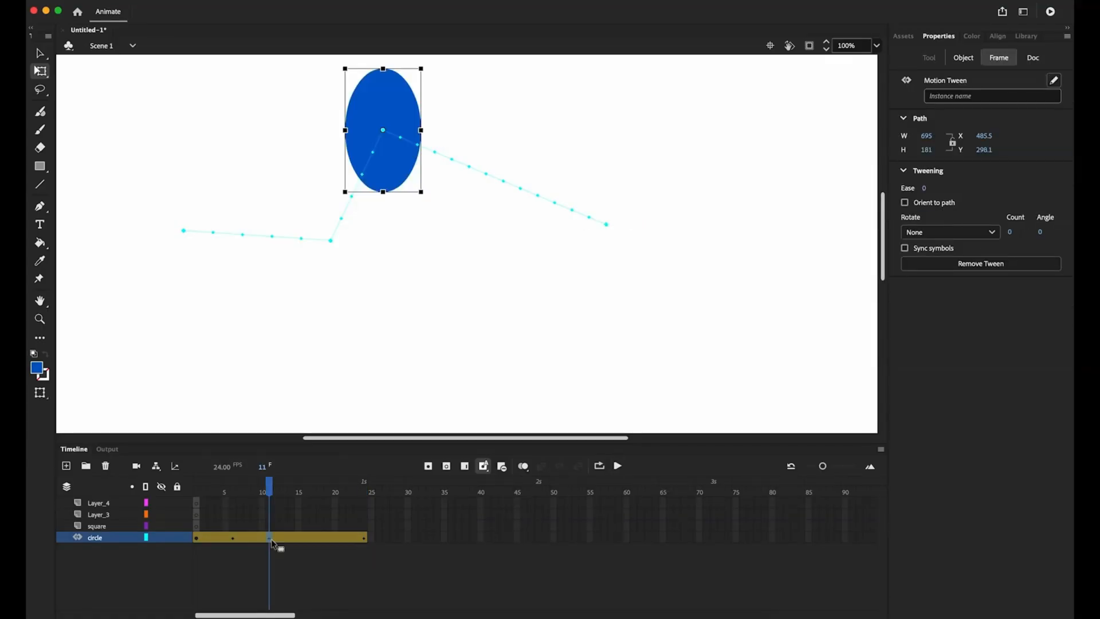
mouse_move(280, 560)
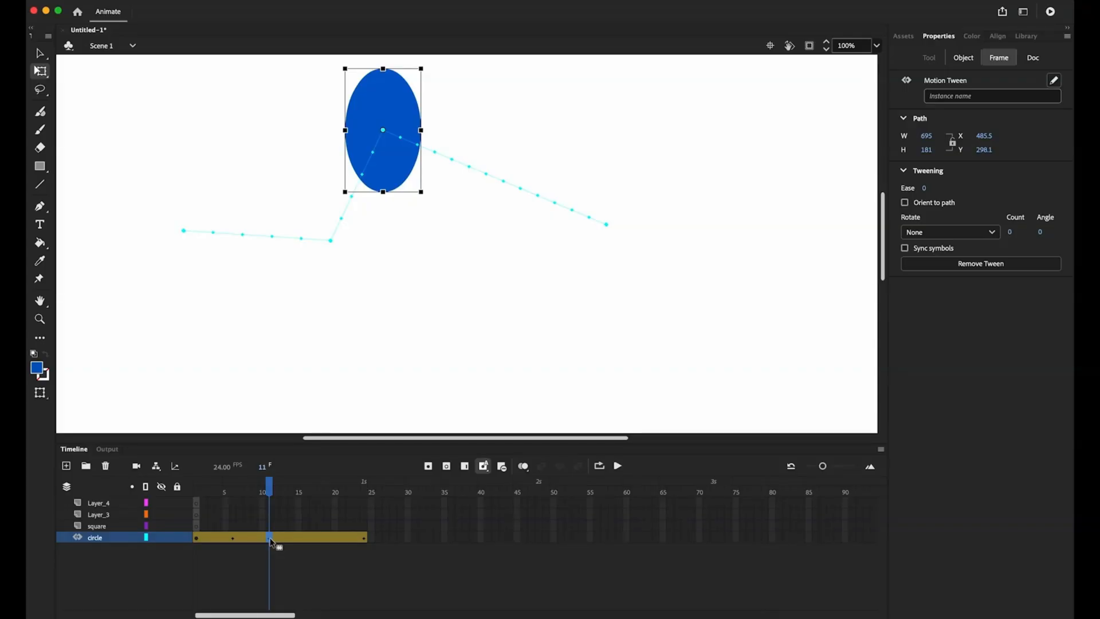
Move the circle's peak tween keyframe from frame 11 to frame 16.
drag(269, 485, 306, 484)
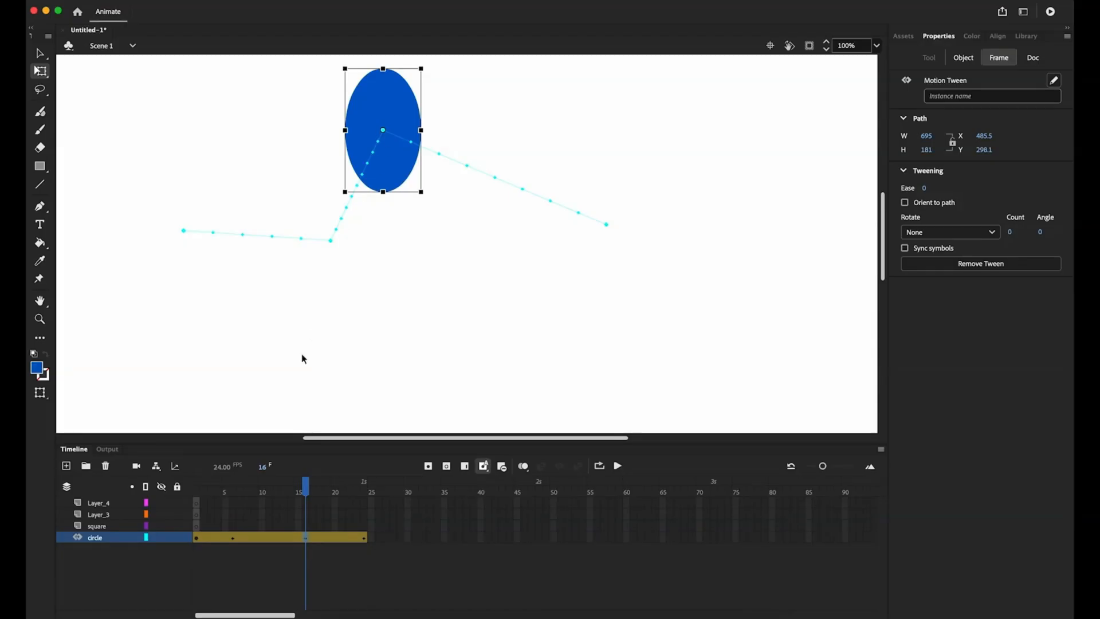
mouse_move(269, 235)
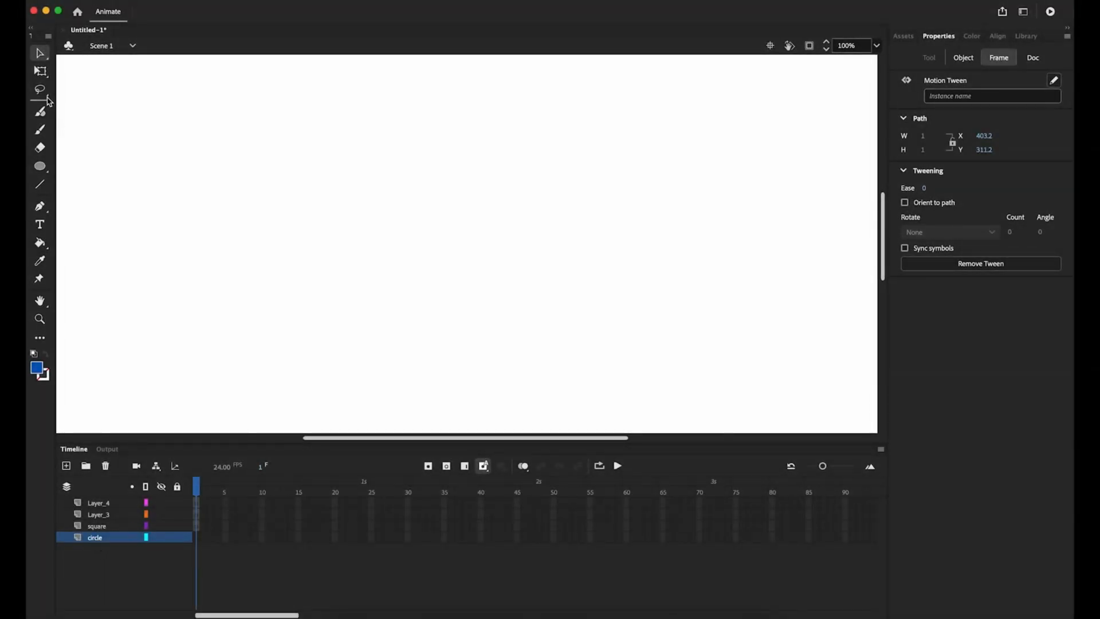
Draw a new blue circle near the top-left and start converting it to a symbol.
click(40, 166)
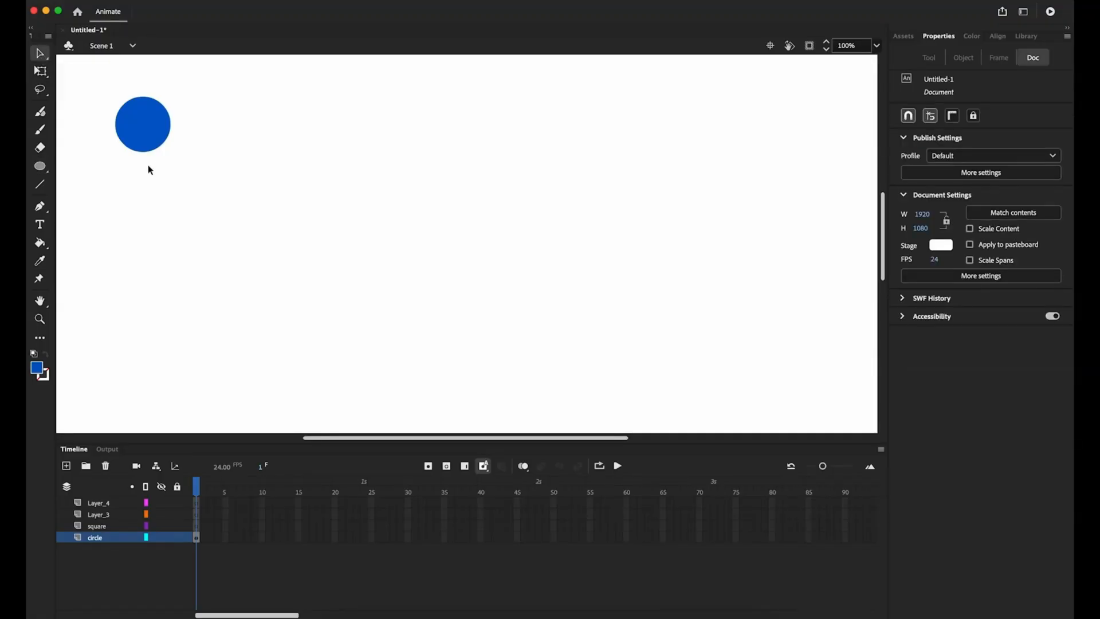
right_click(143, 124)
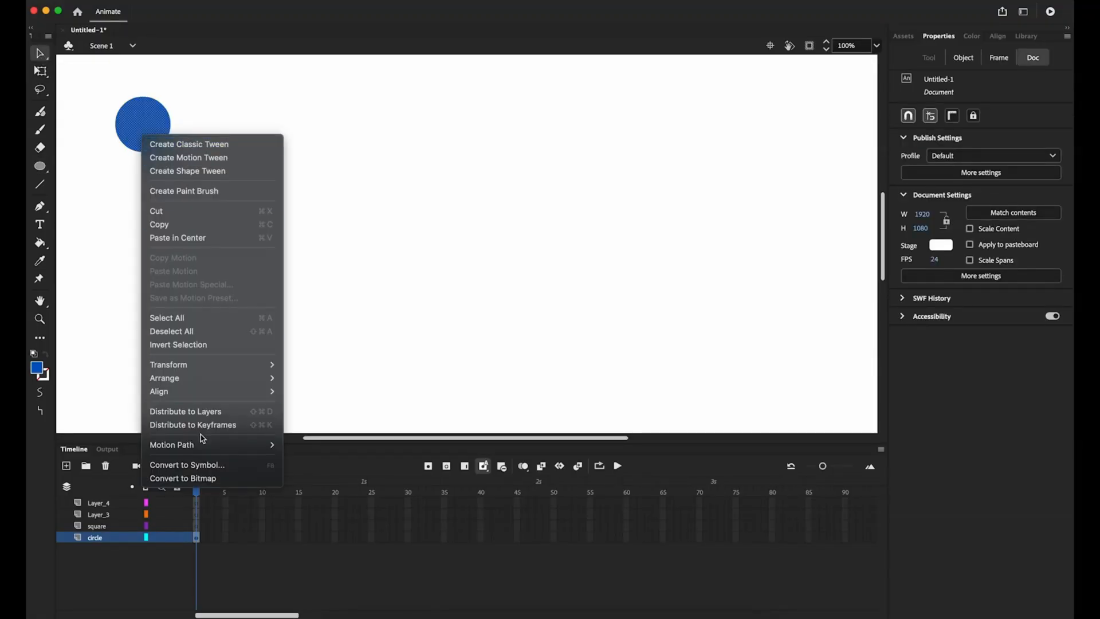
click(187, 465)
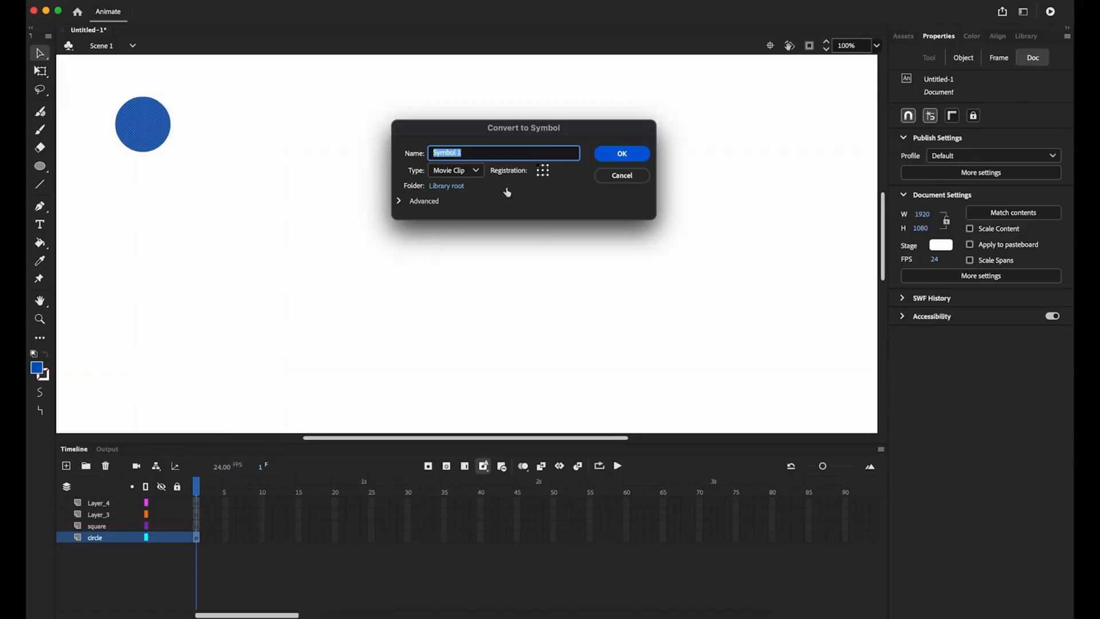
Create the circle movie clip symbol and place it lower right at frame 24.
text(circ)
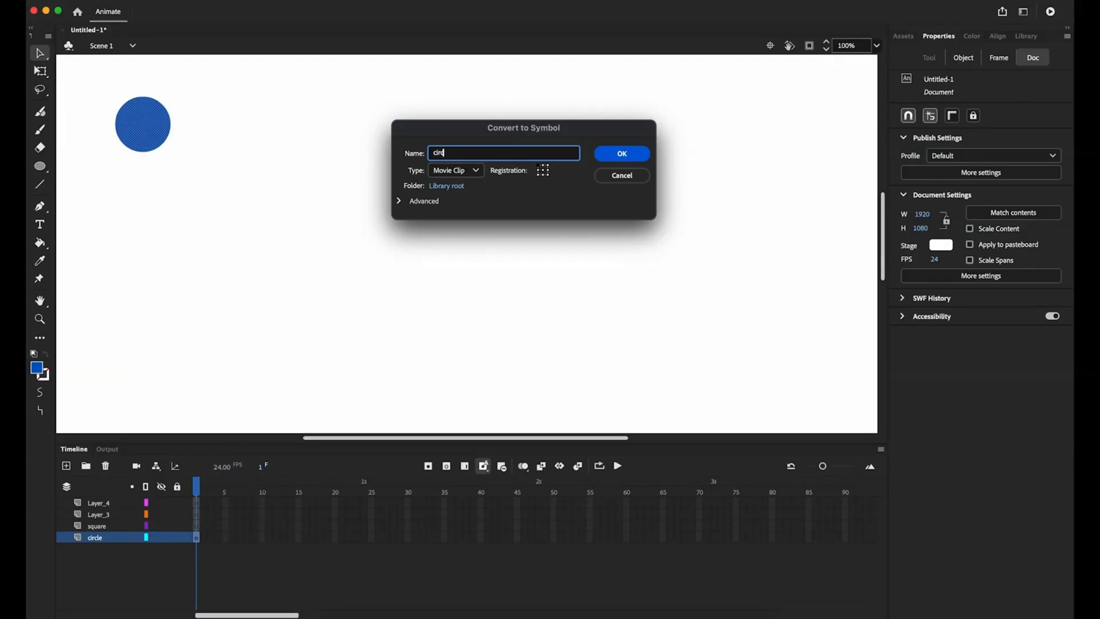
click(620, 152)
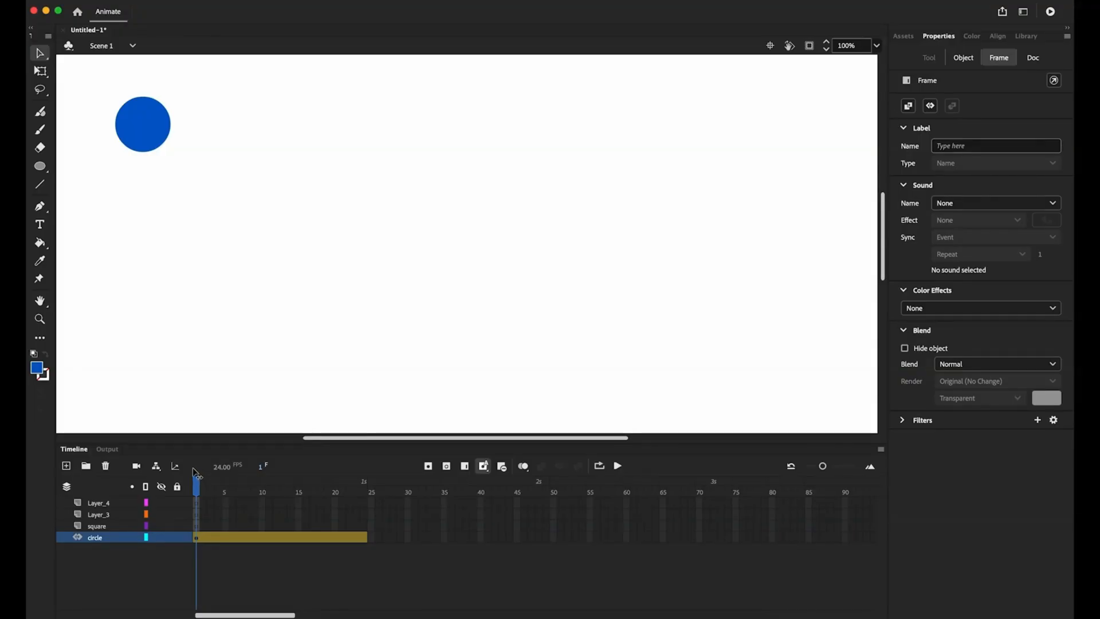
click(343, 491)
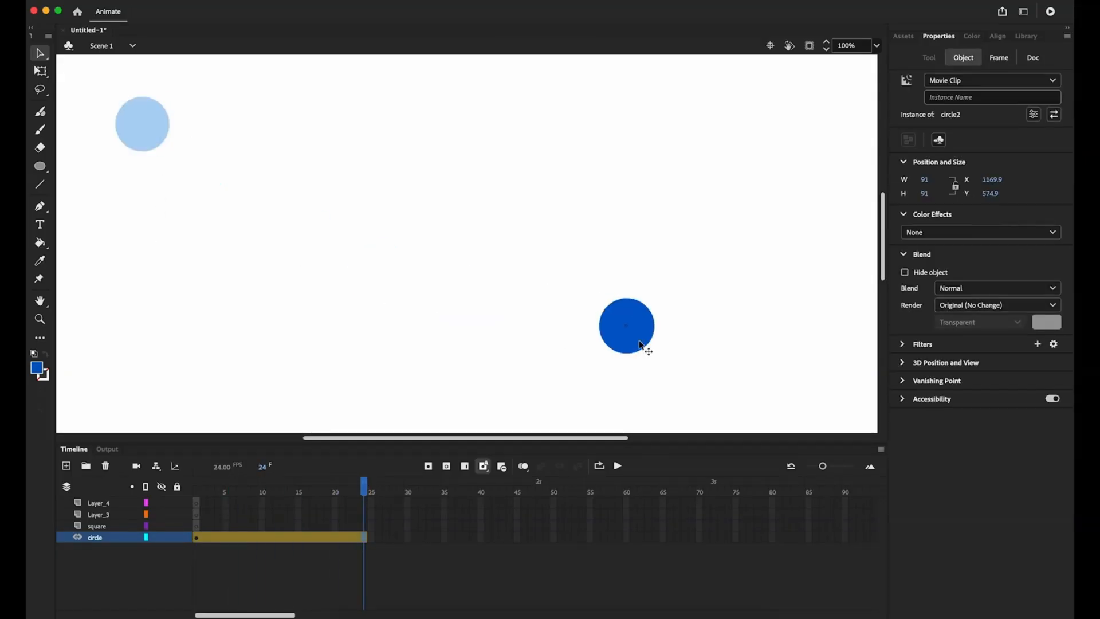
drag(627, 325, 650, 313)
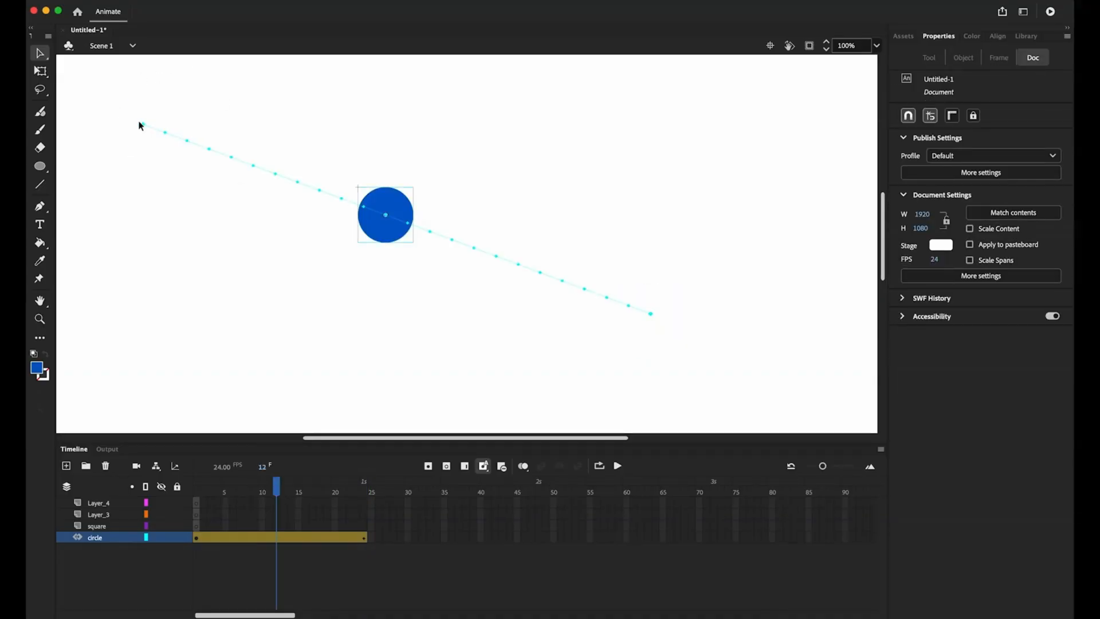
mouse_move(291, 339)
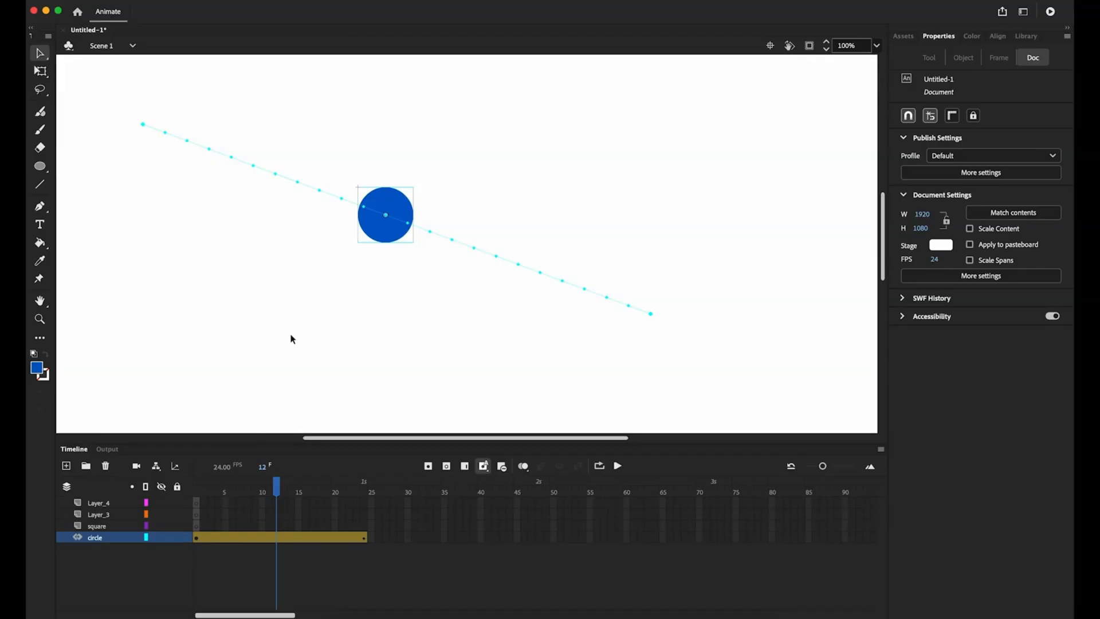
Add bounce points to the path at frames 12, 18, 21 and 23.
drag(384, 214, 362, 225)
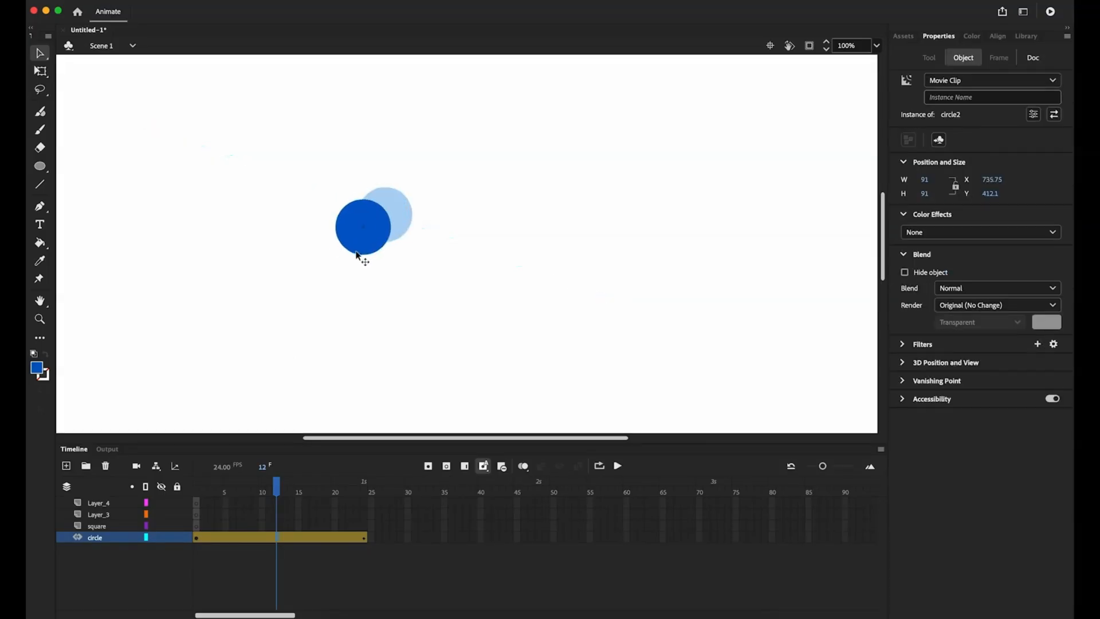
drag(363, 226, 340, 302)
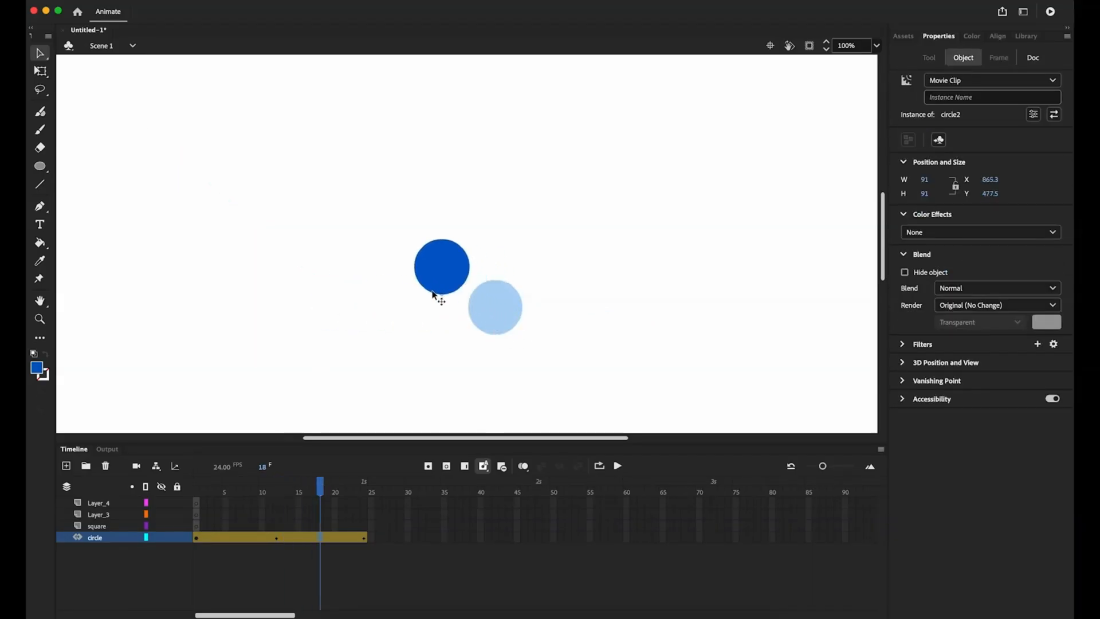
drag(441, 266, 425, 260)
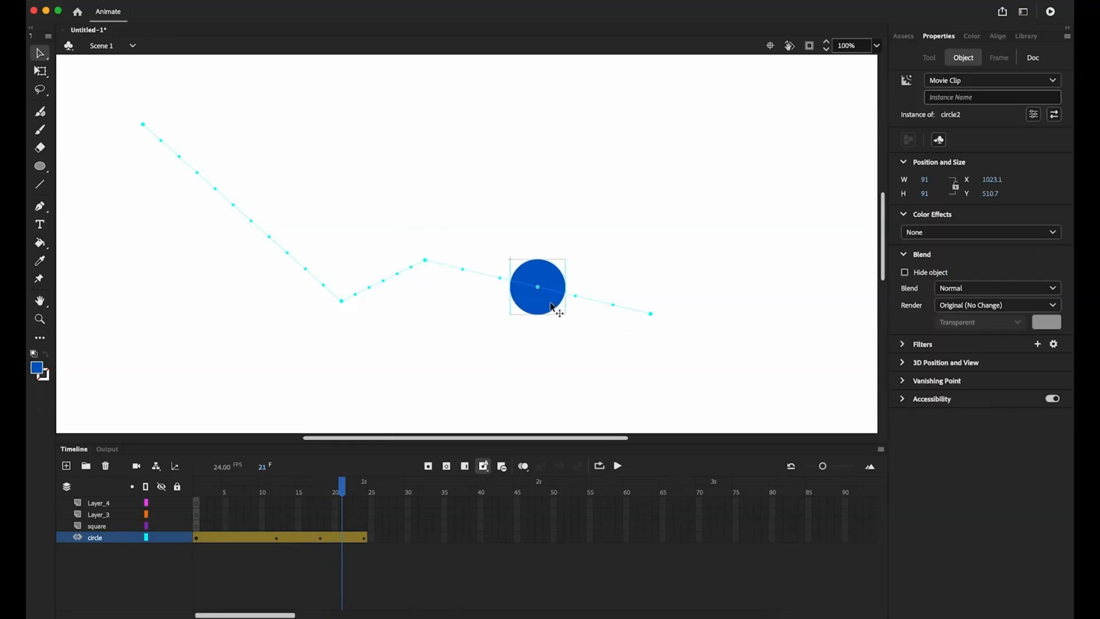
drag(537, 286, 507, 303)
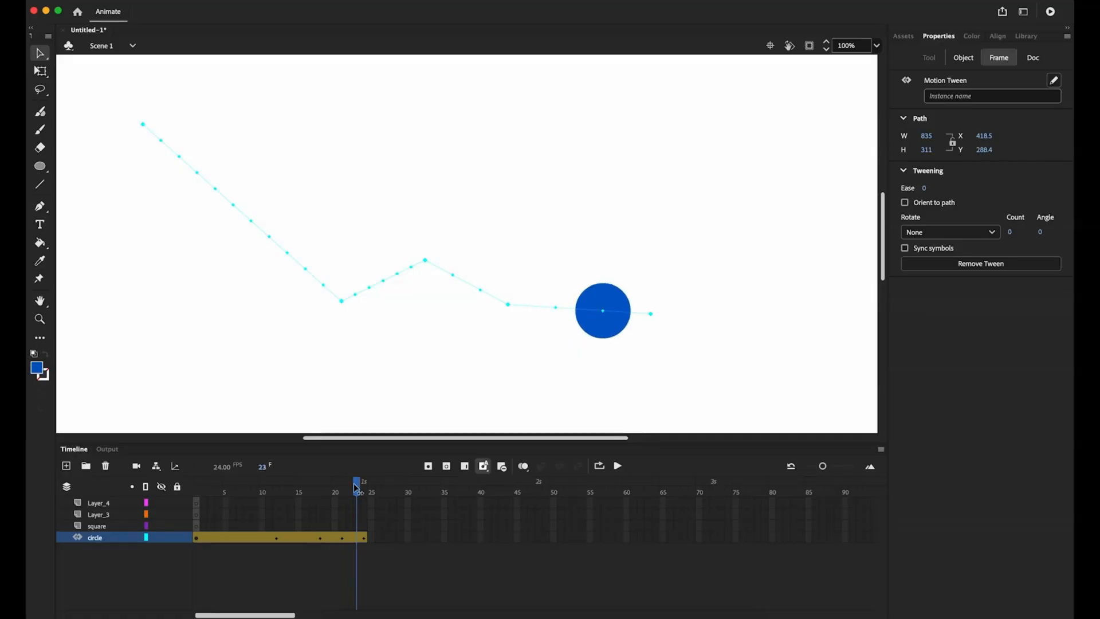
click(602, 311)
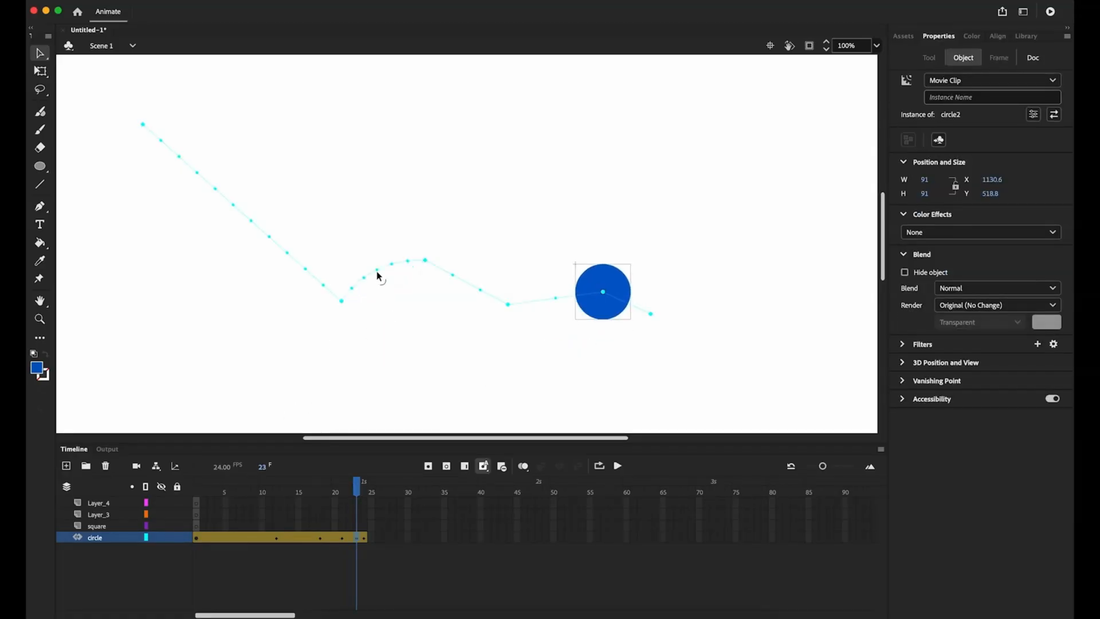
mouse_move(455, 279)
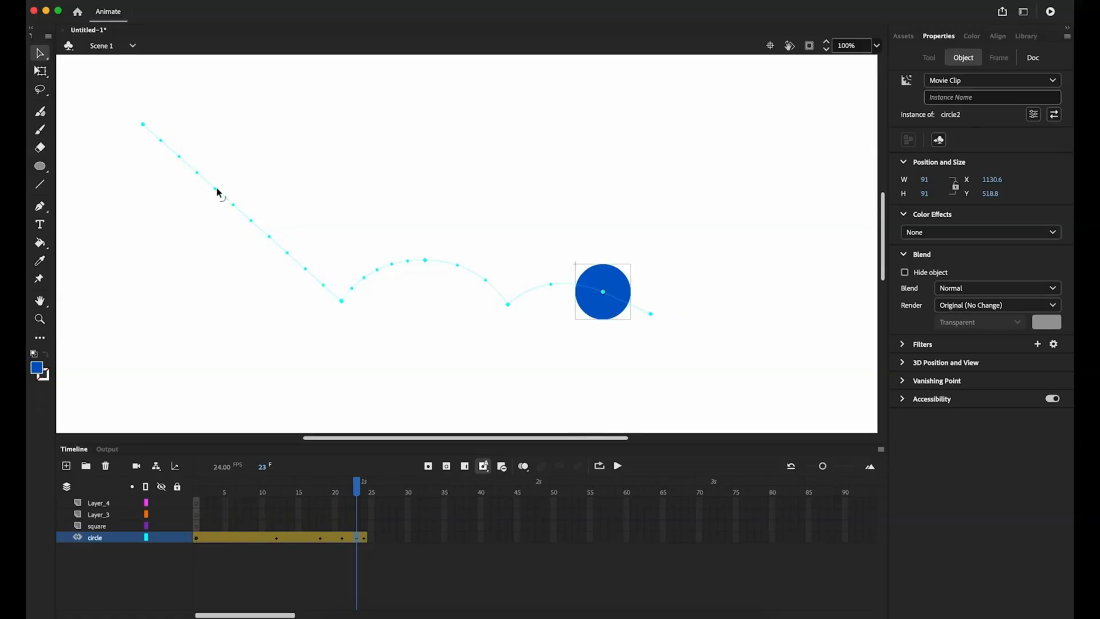
Play the bounce from frame 1, then pull the path's end point back slightly.
click(219, 484)
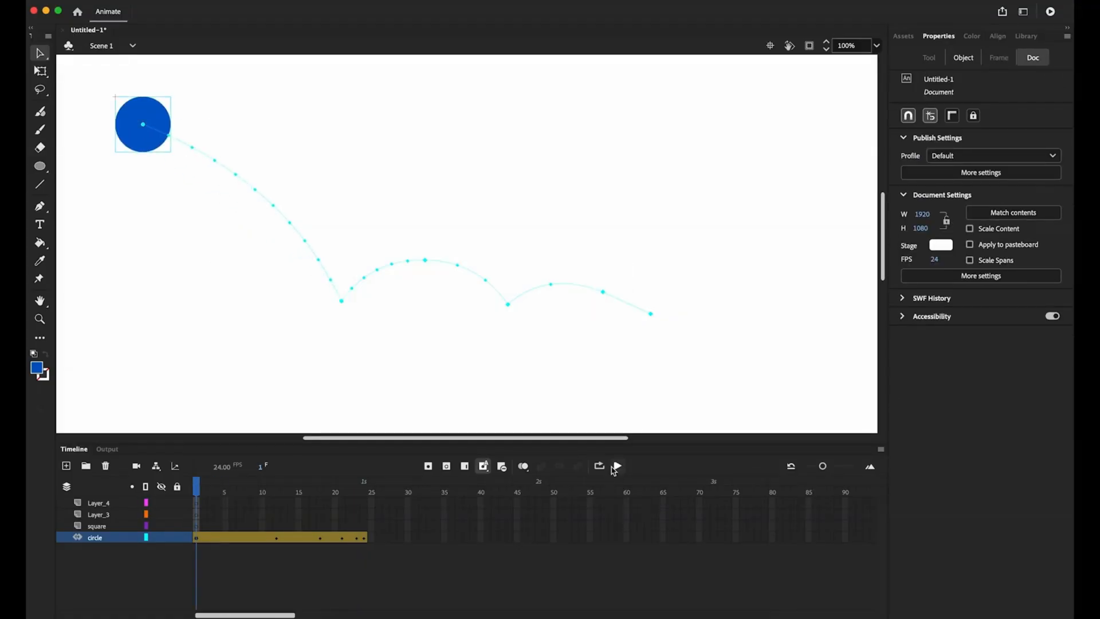
click(616, 466)
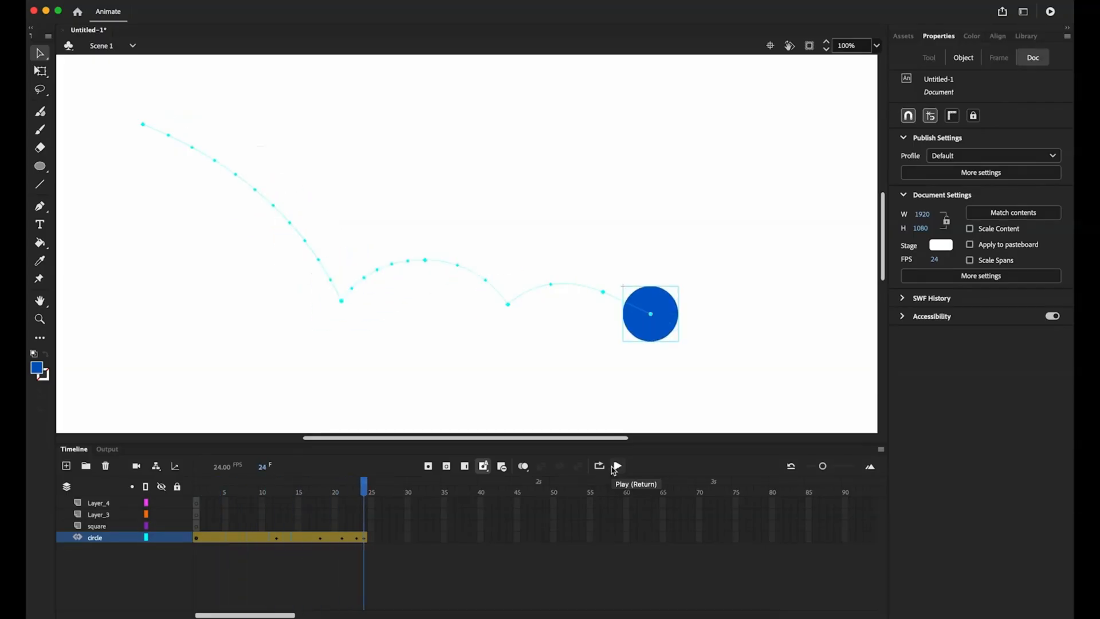
click(616, 465)
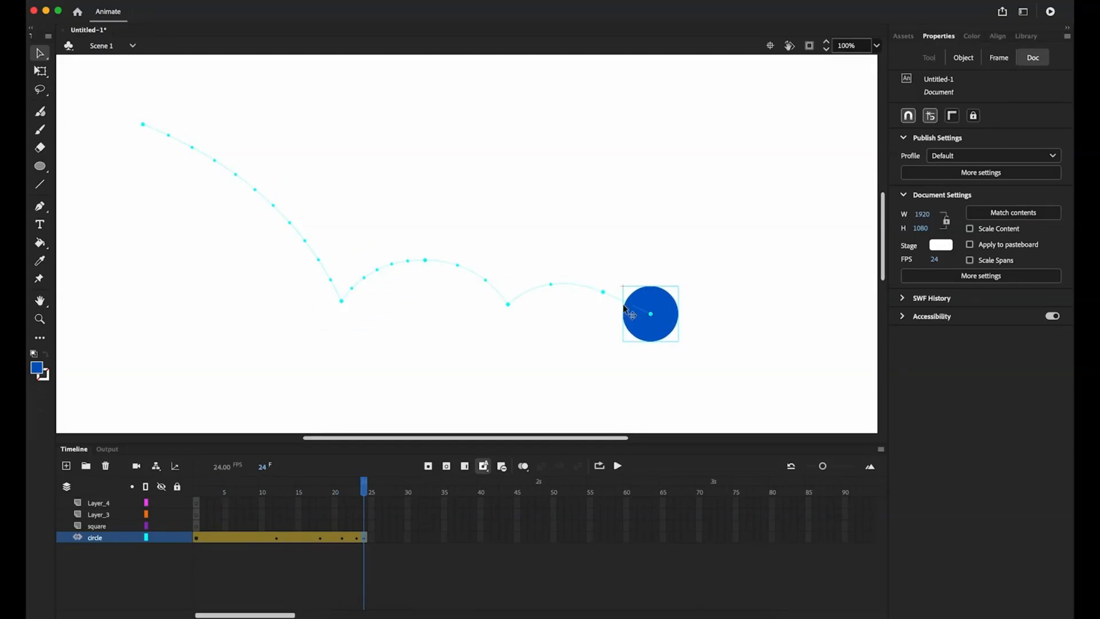
drag(649, 313, 575, 303)
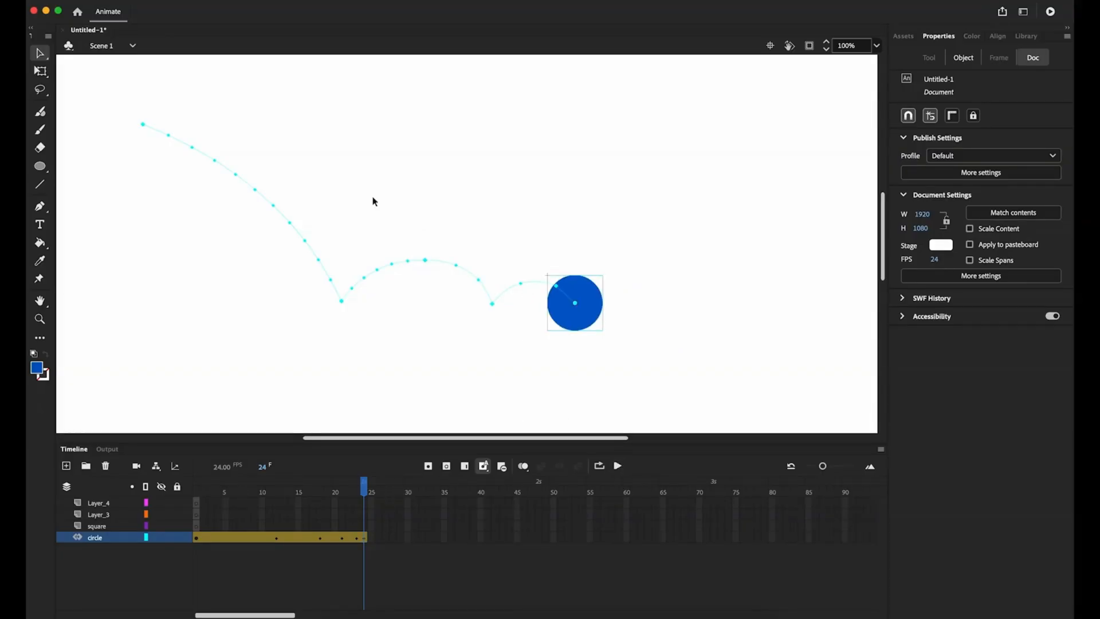
mouse_move(279, 424)
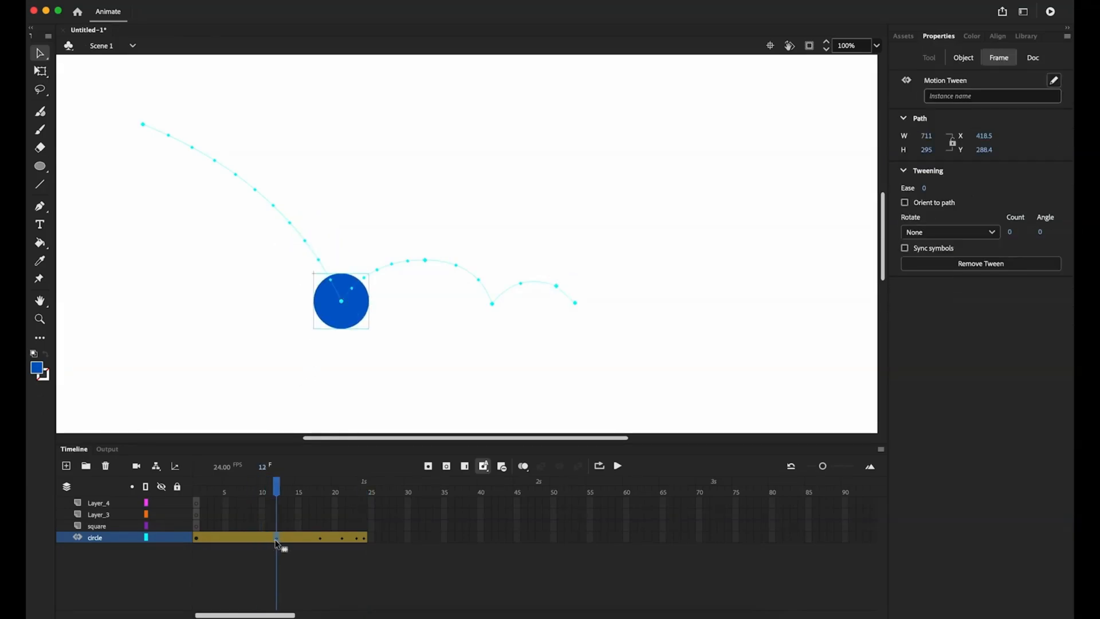
Respace the bounce keyframes from frame 12 onward and replay the animation.
click(233, 484)
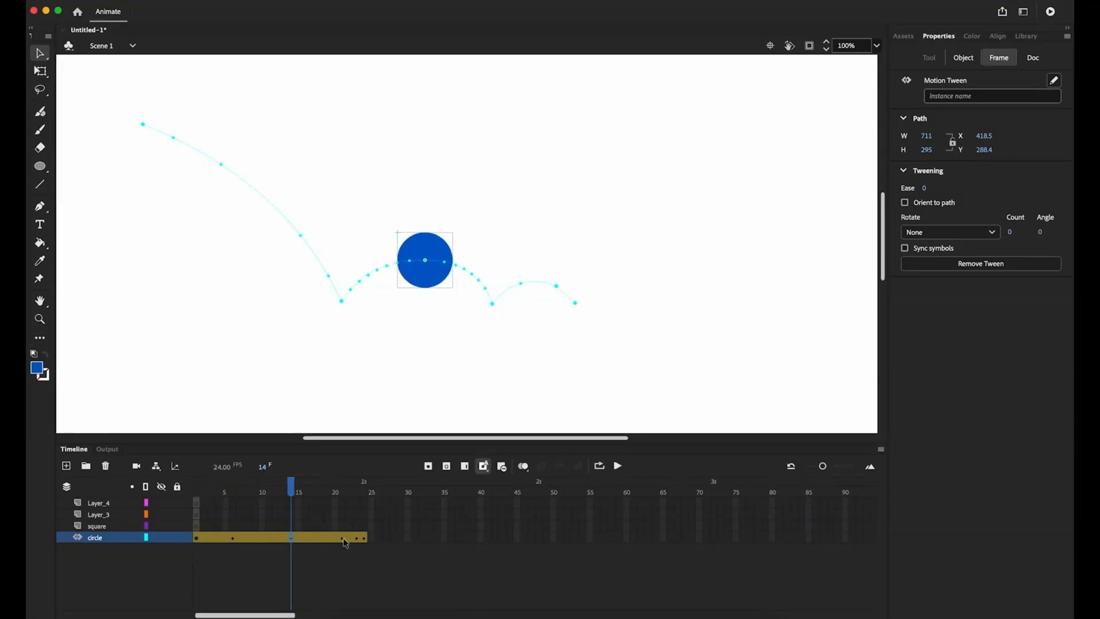
click(320, 484)
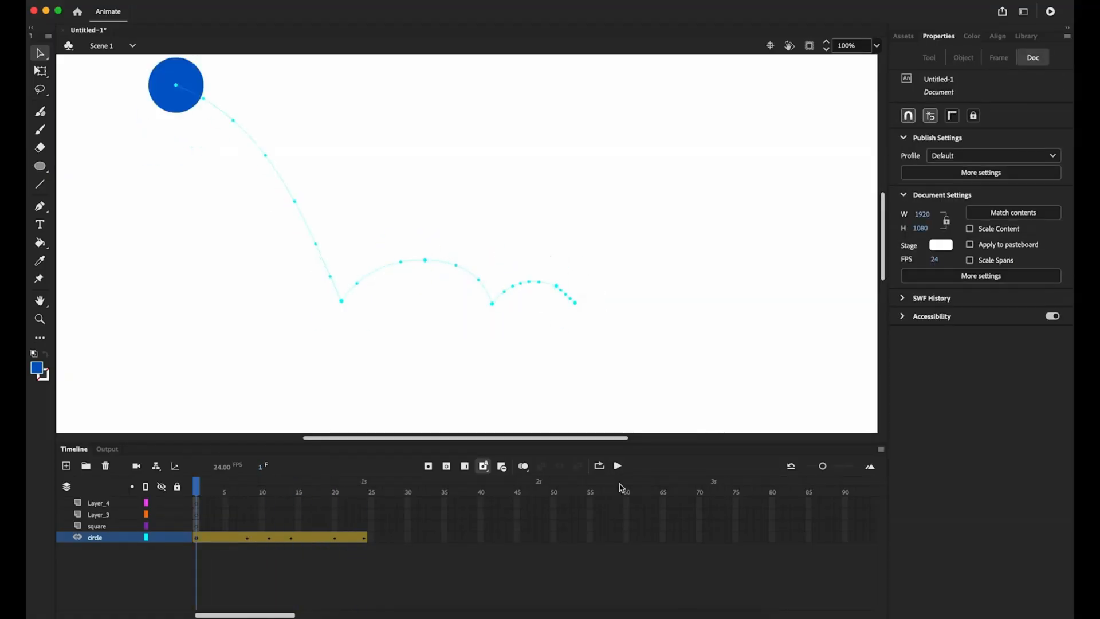
click(616, 465)
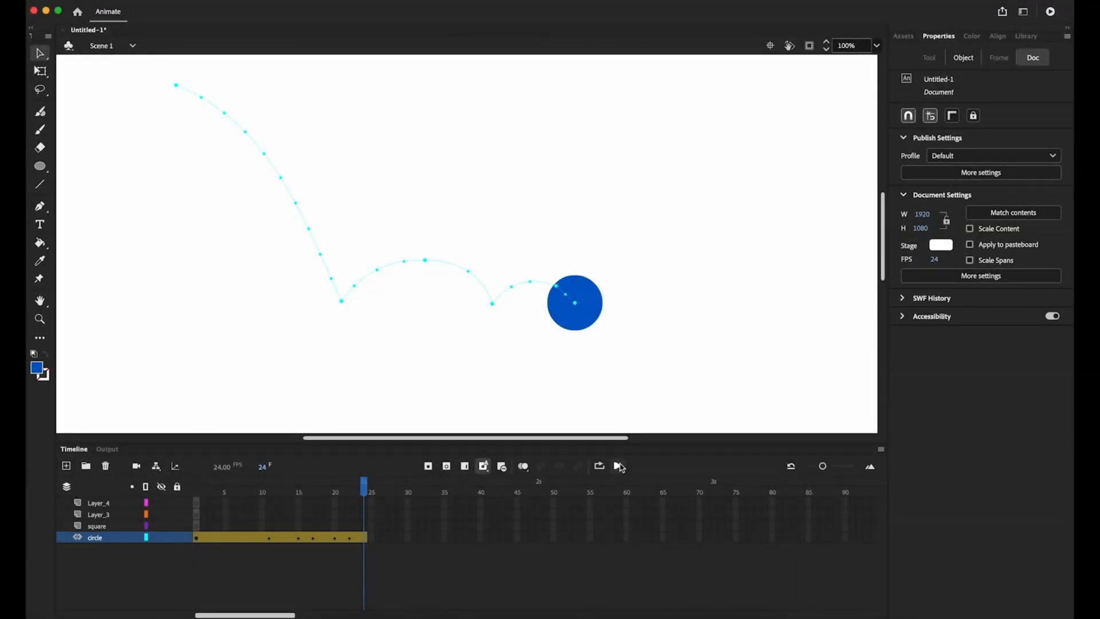
click(619, 466)
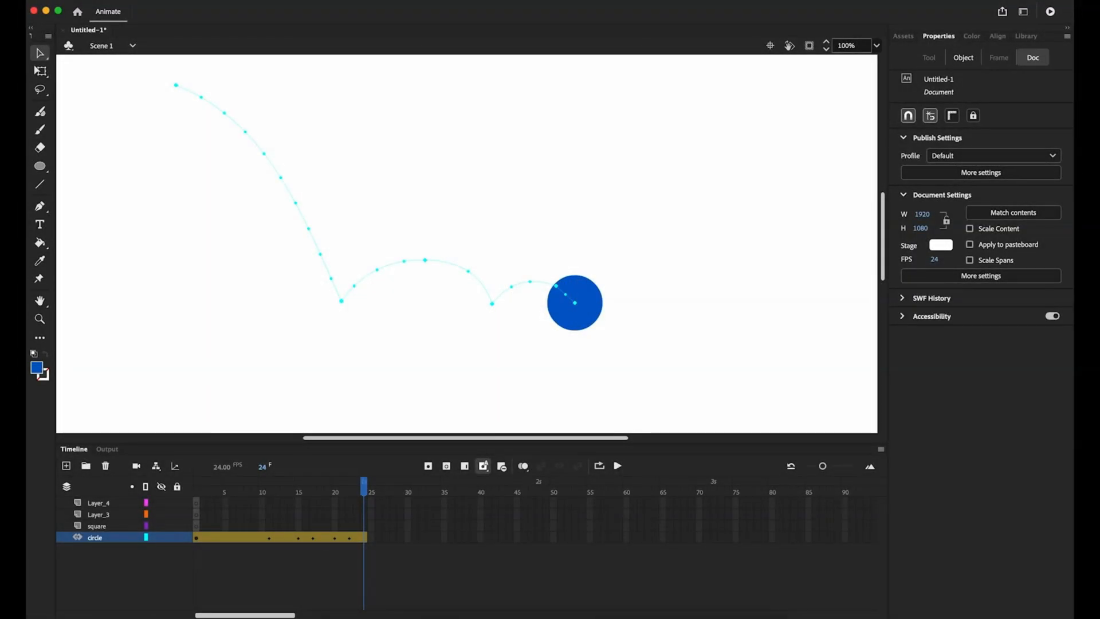
click(94, 12)
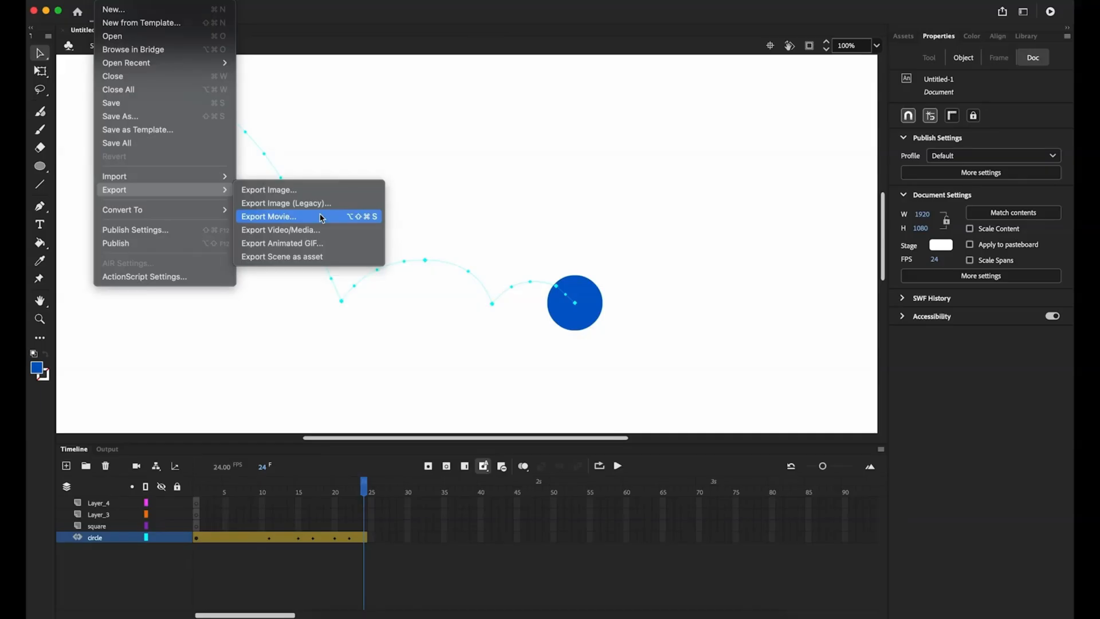
mouse_move(316, 242)
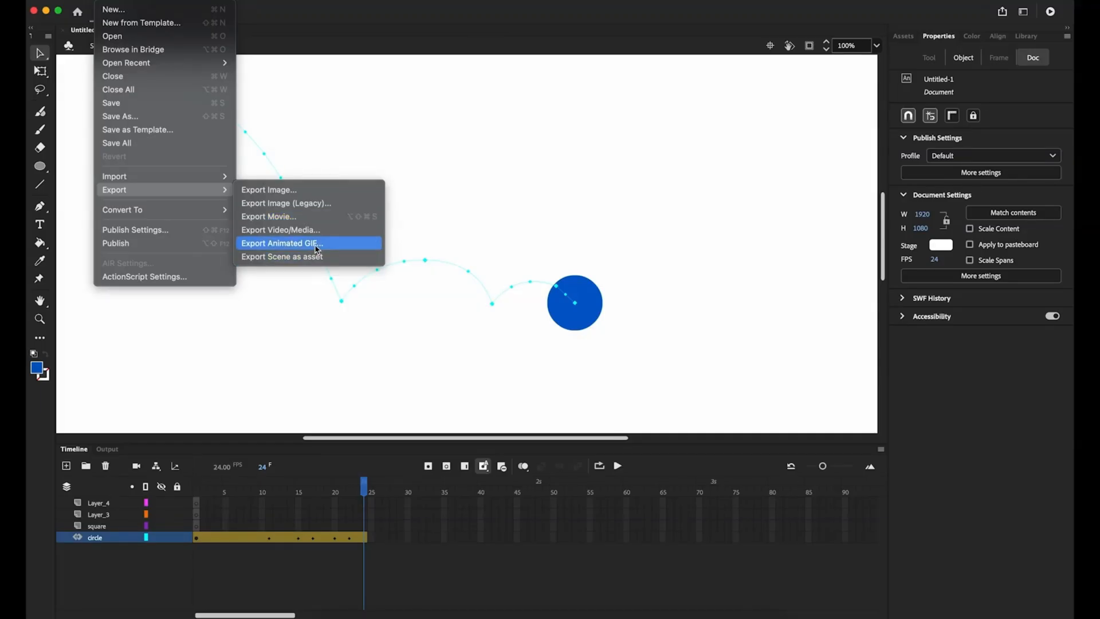
mouse_move(309, 229)
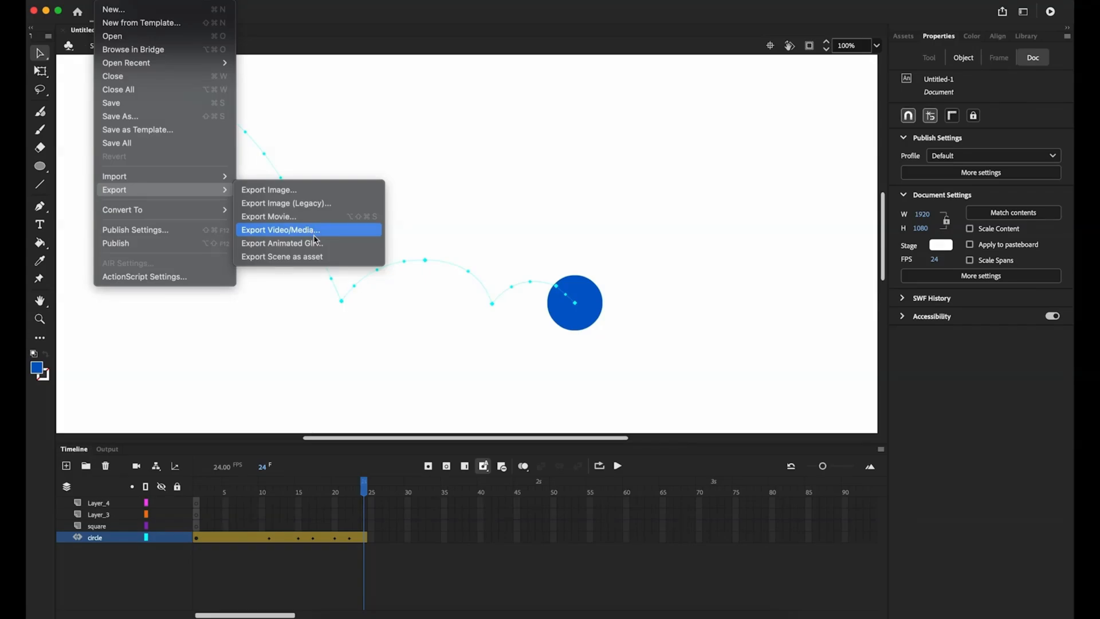
Export the animation as an H.264 video named CircleTest.
click(280, 230)
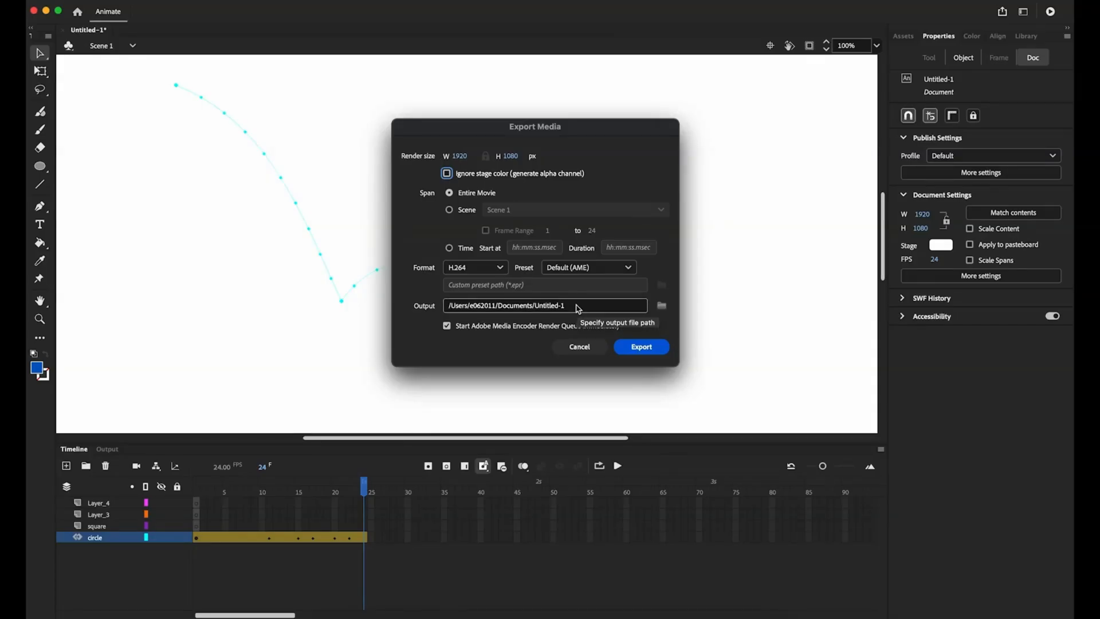
text(C)
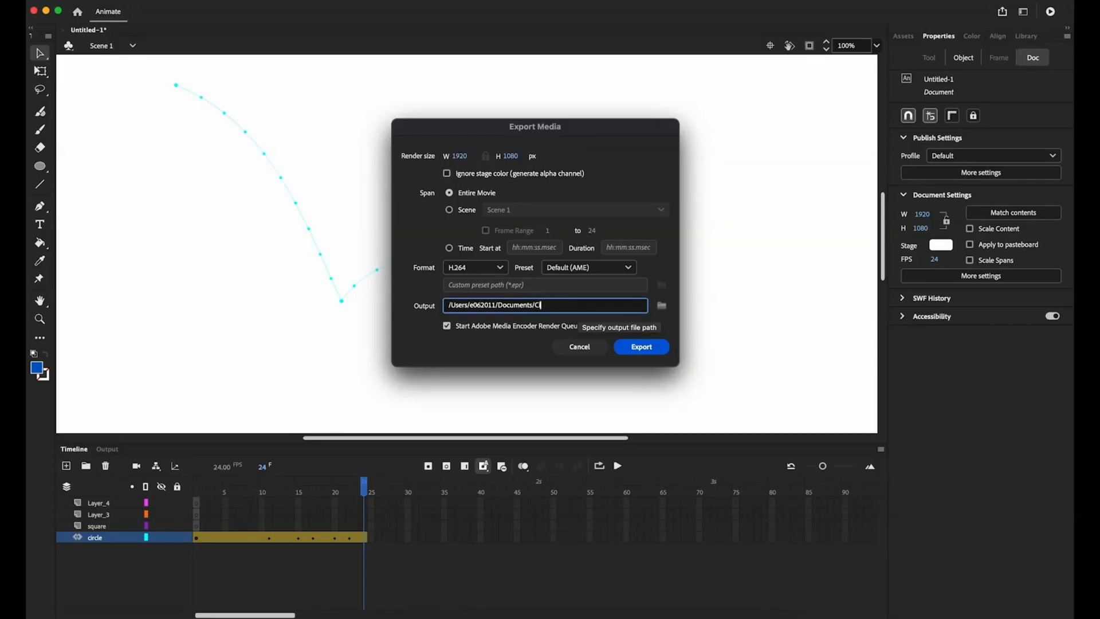
text(ircleTest)
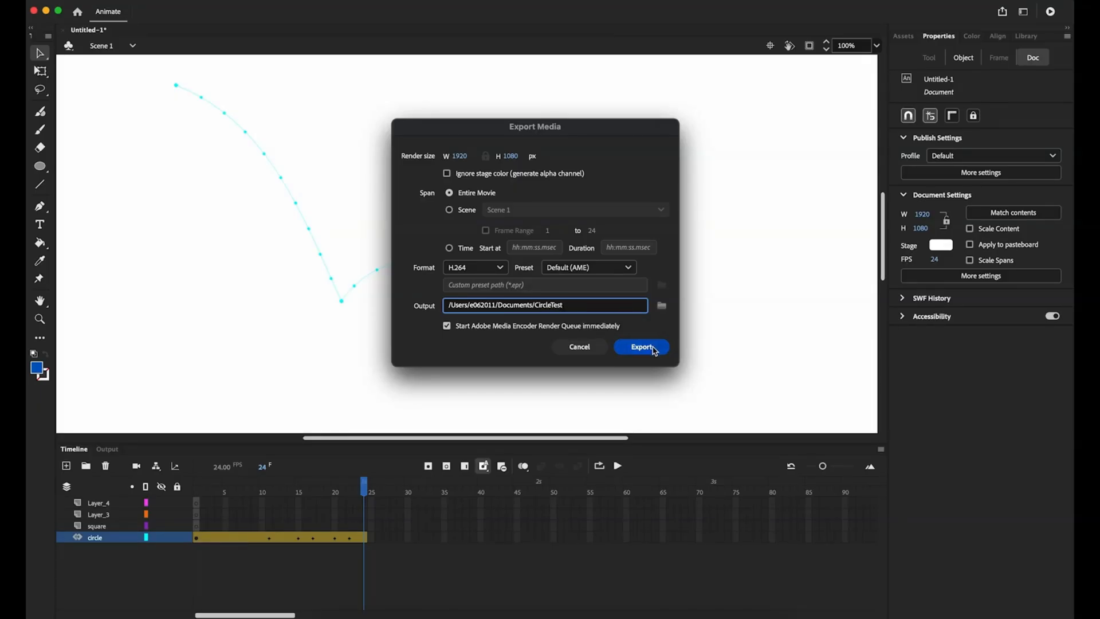
click(640, 346)
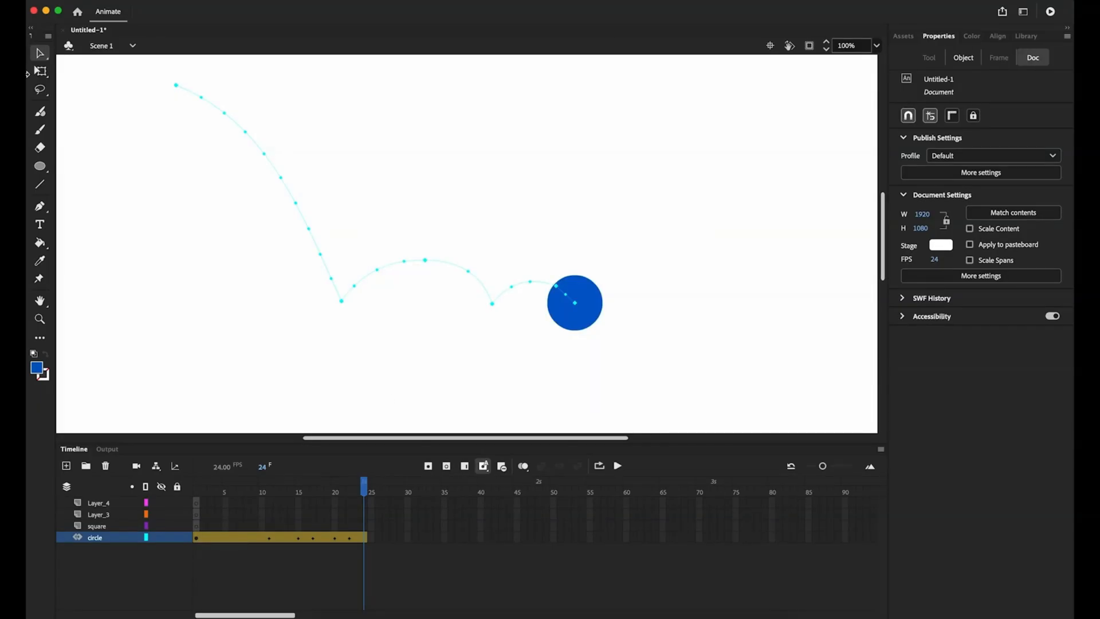
Export and save the animation as a 1920×1080 animated GIF.
click(104, 10)
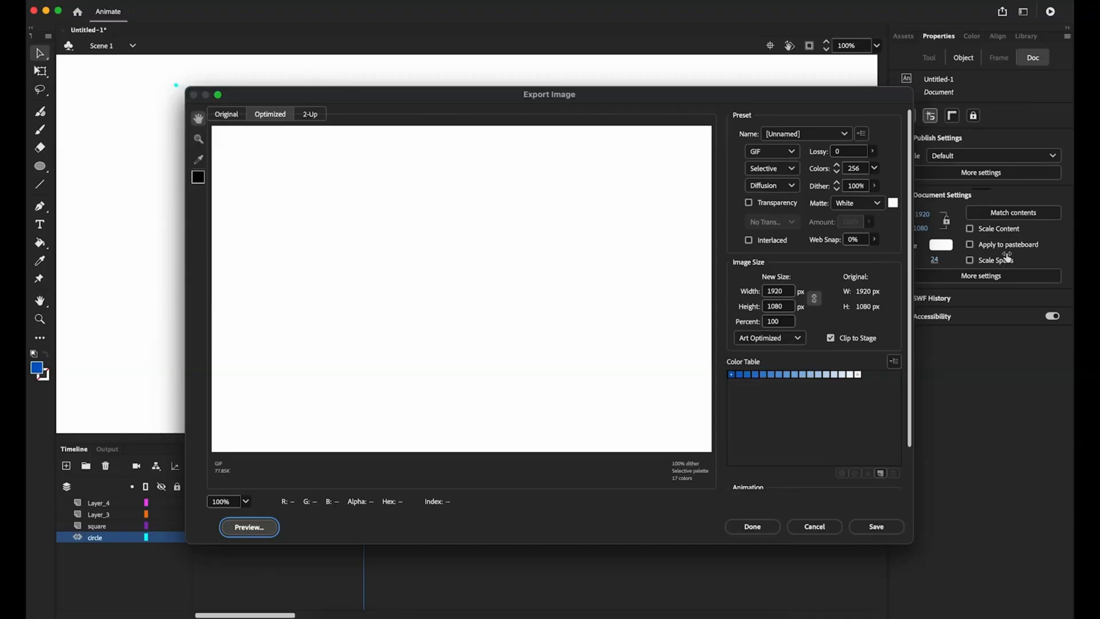
click(813, 526)
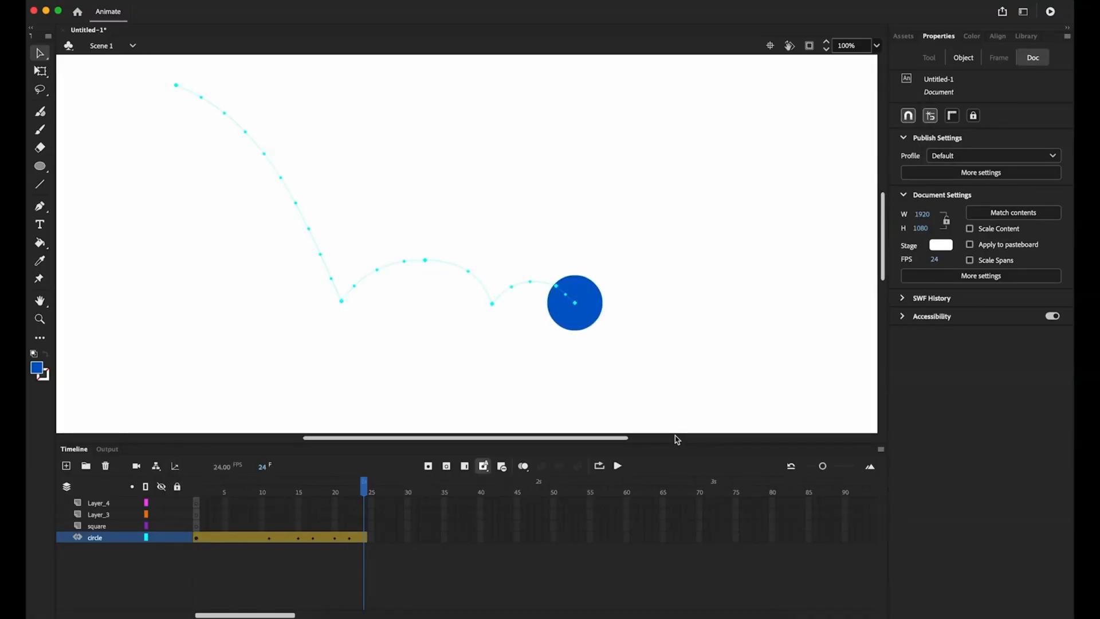